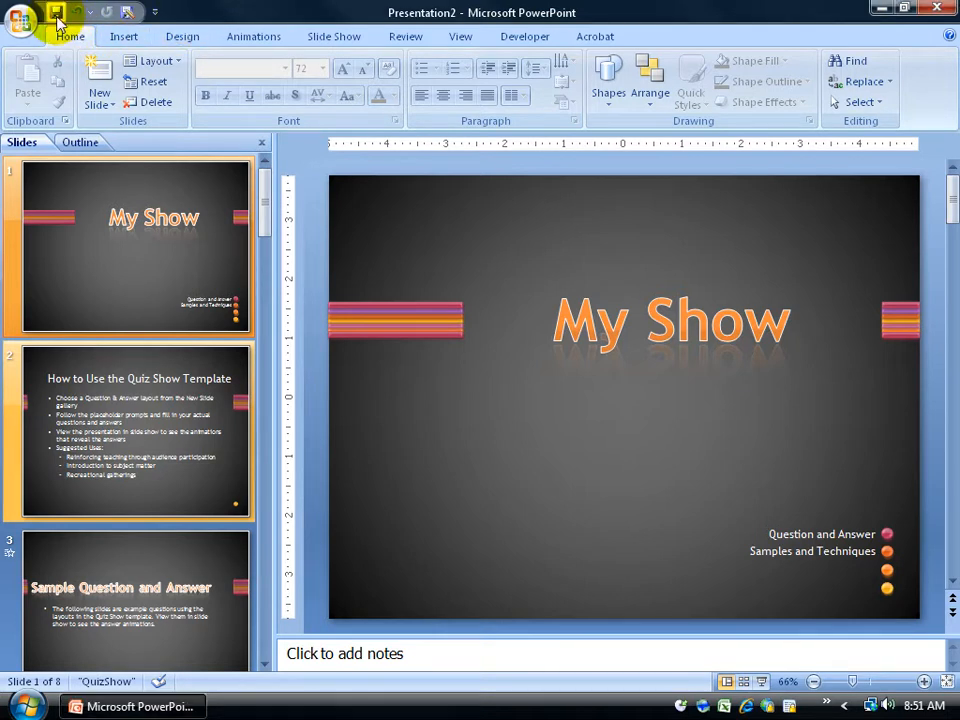
{"action": "mouse_move", "coordinate": [60, 18]}
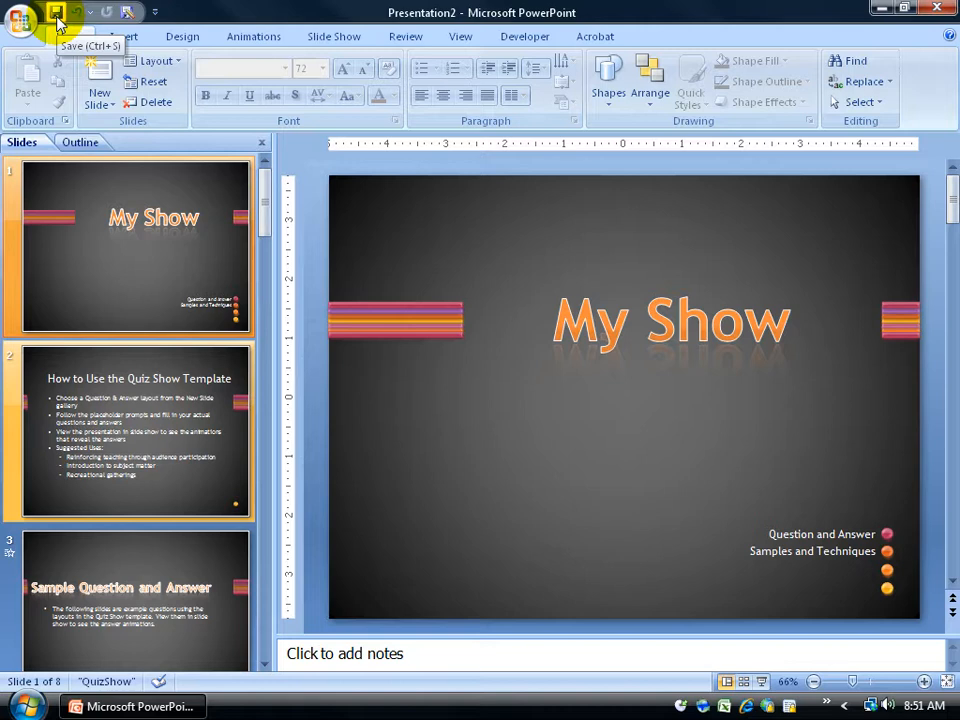
- Open the Office menu for the unsaved 'My Show' presentation
{"action": "left_click", "coordinate": [18, 14]}
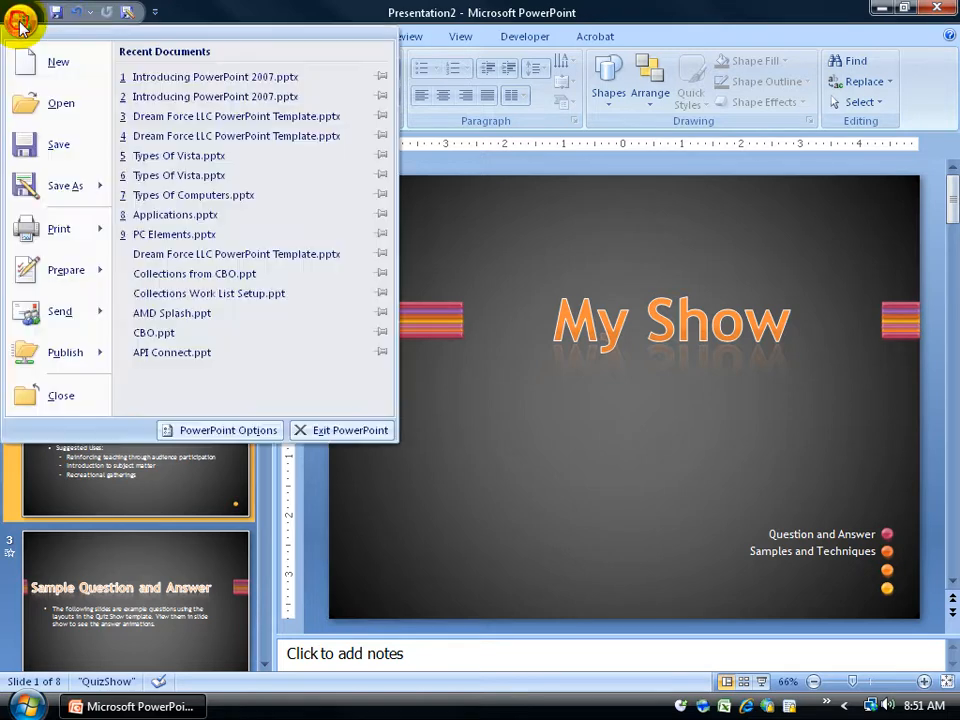
{"action": "mouse_move", "coordinate": [58, 145]}
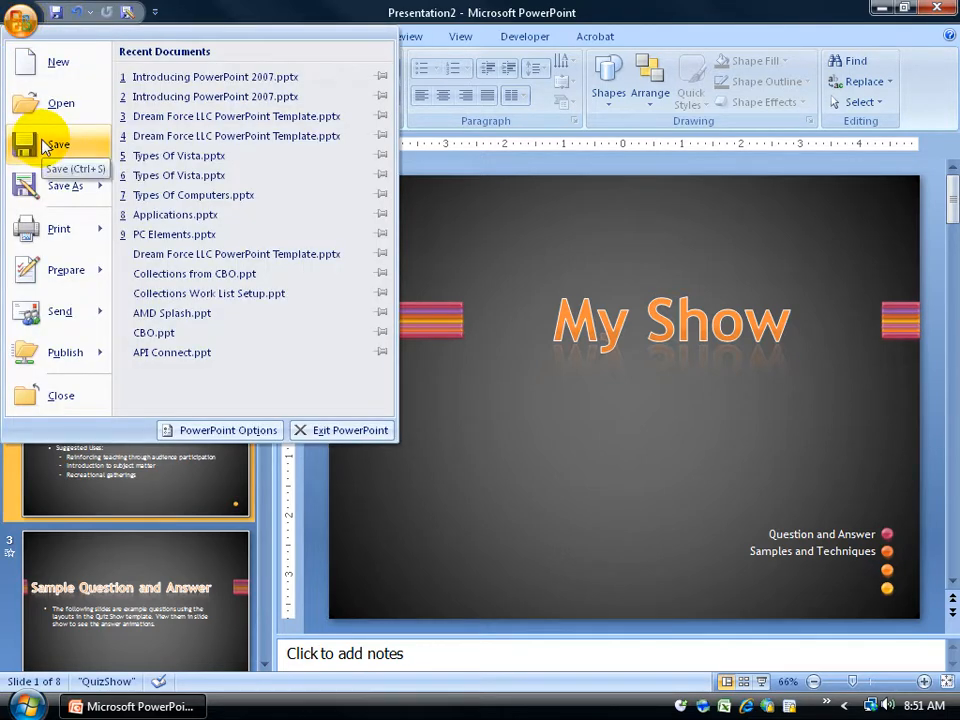
- Start saving the presentation, bringing up the Save As dialog proposing 'My Show.pptx'
{"action": "left_click", "coordinate": [62, 186]}
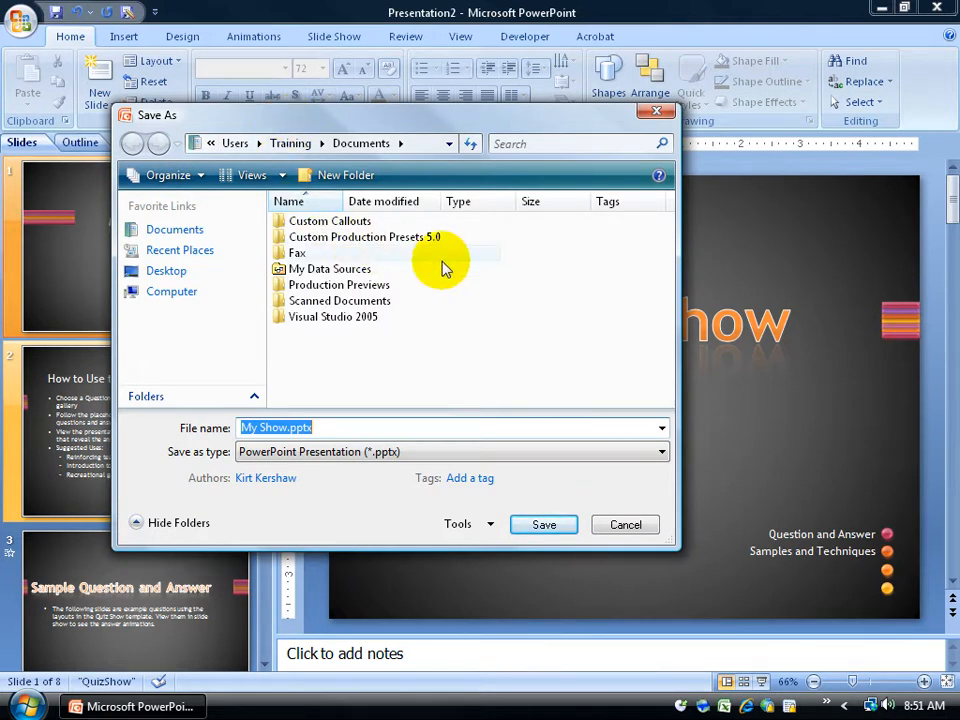
{"action": "mouse_move", "coordinate": [460, 248]}
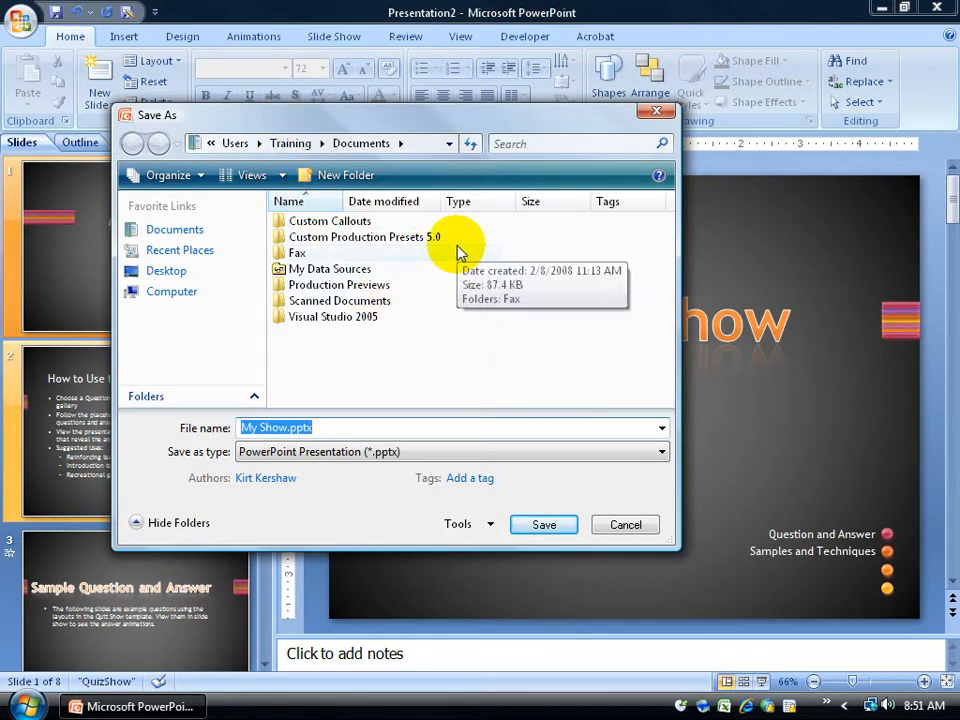
{"action": "mouse_move", "coordinate": [289, 148]}
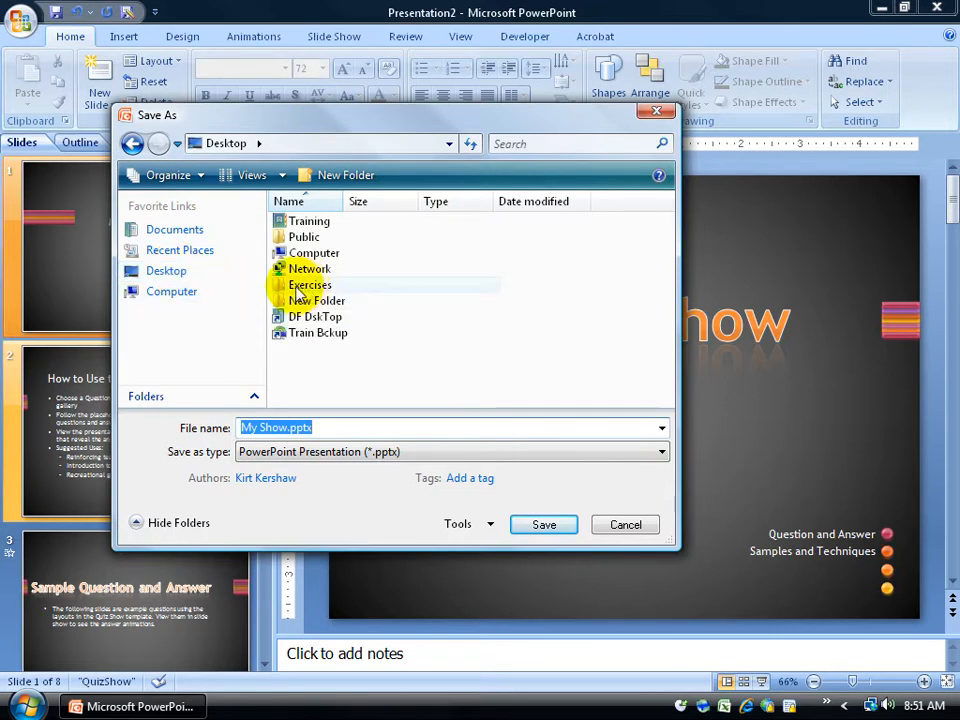
{"action": "mouse_move", "coordinate": [310, 285]}
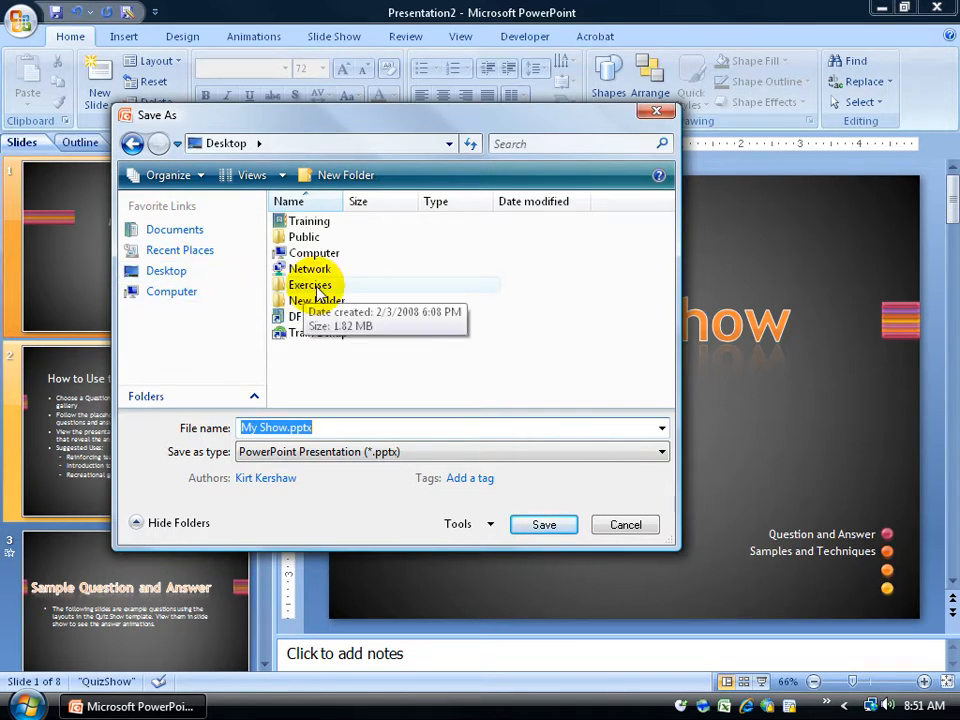
{"action": "left_click", "coordinate": [345, 174]}
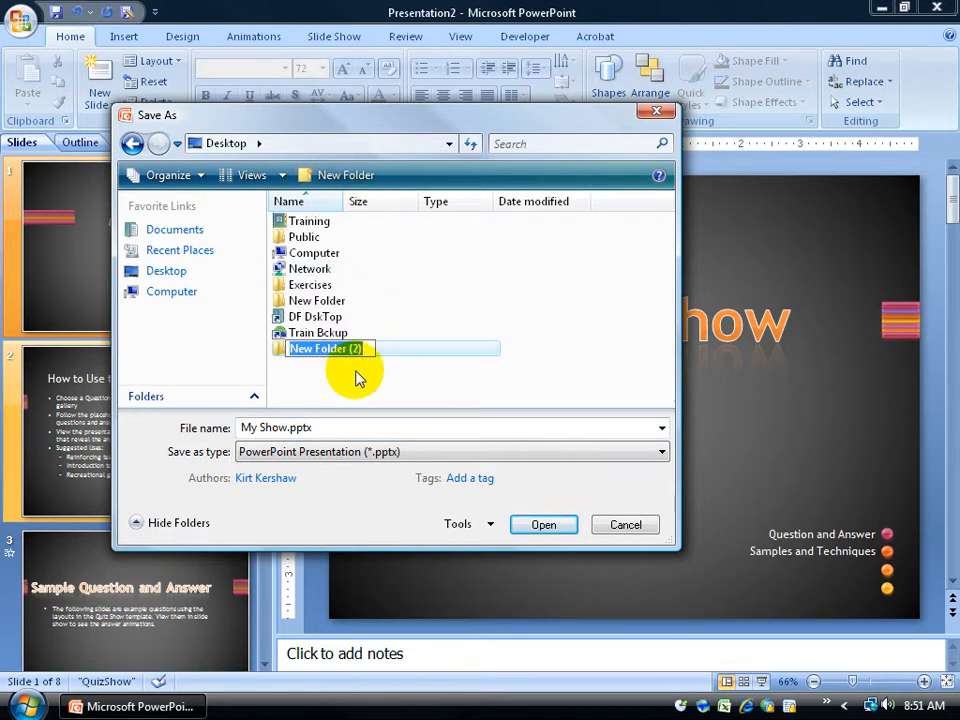
{"action": "type", "text": "my presen"}
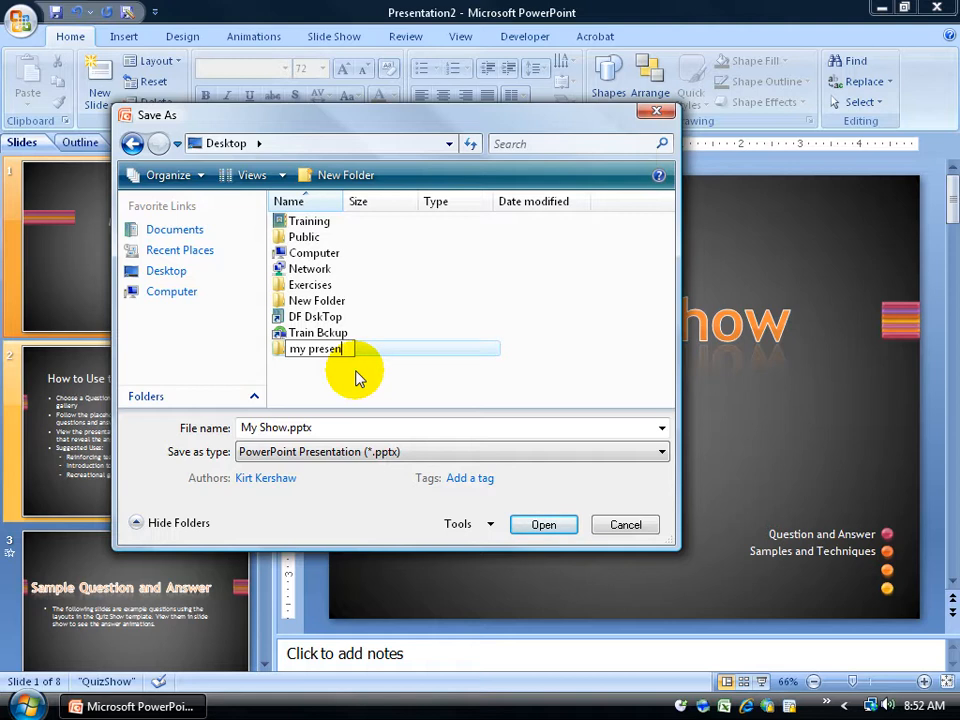
{"action": "double_click", "coordinate": [314, 348]}
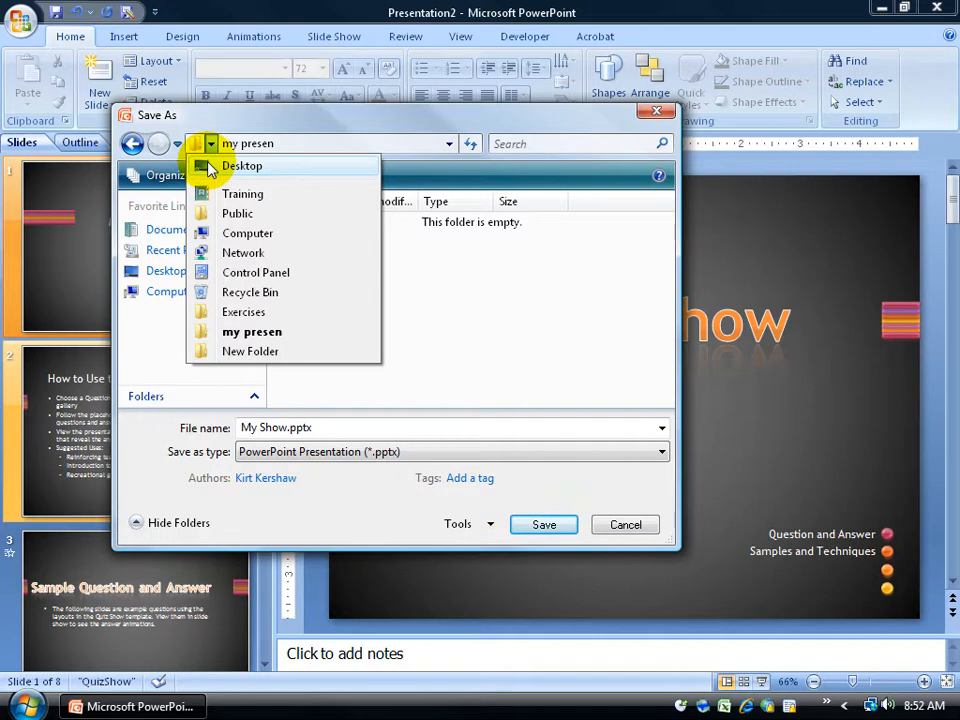
{"action": "left_click", "coordinate": [242, 165]}
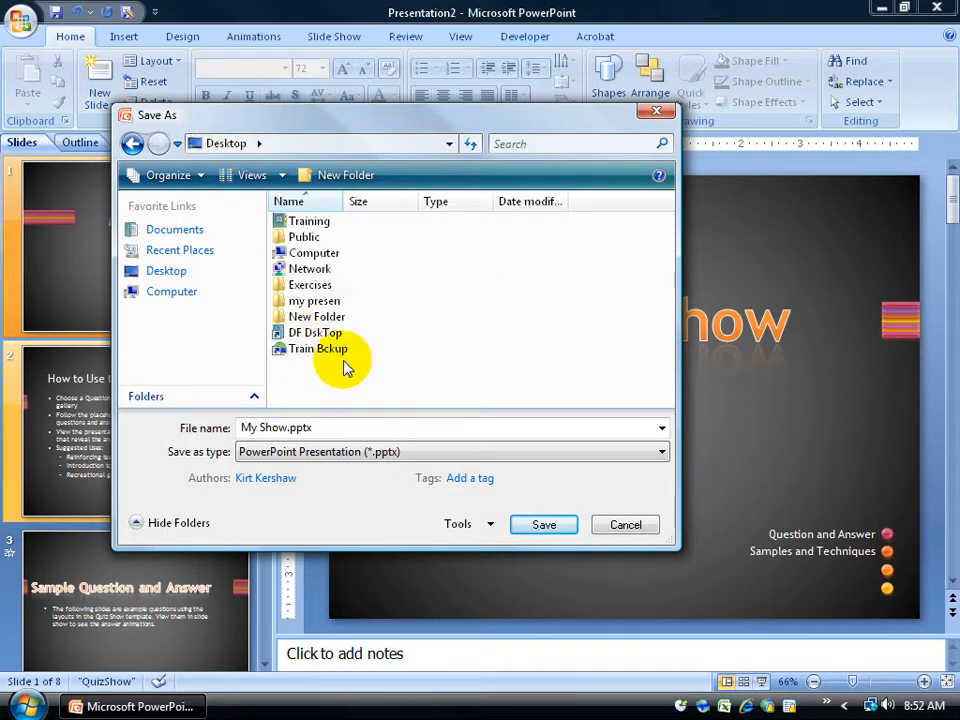
{"action": "mouse_move", "coordinate": [313, 301]}
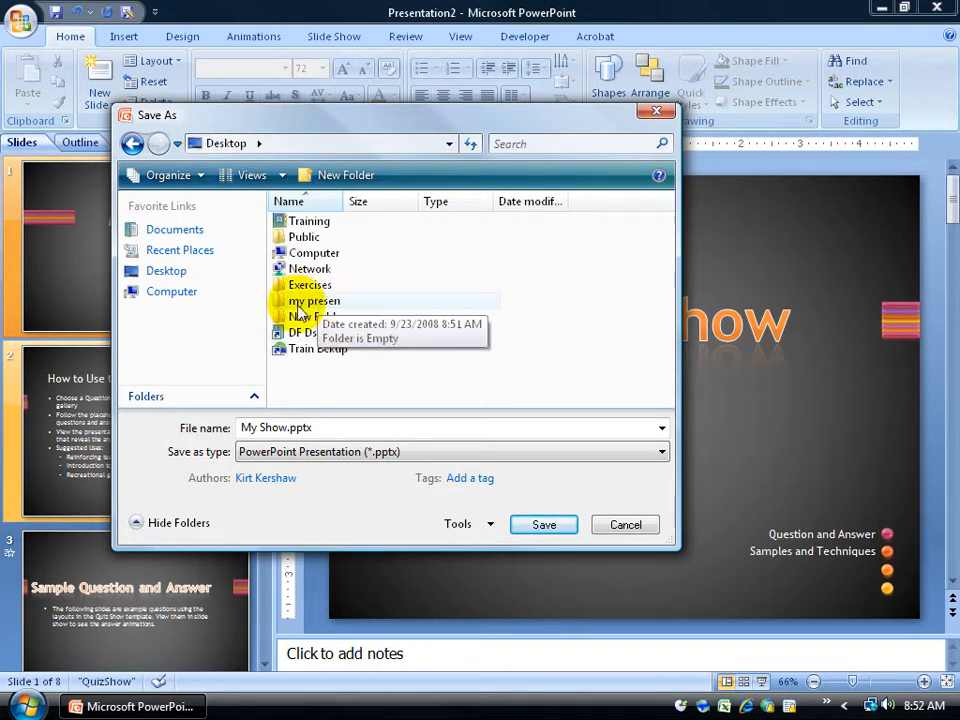
{"action": "left_click", "coordinate": [314, 300]}
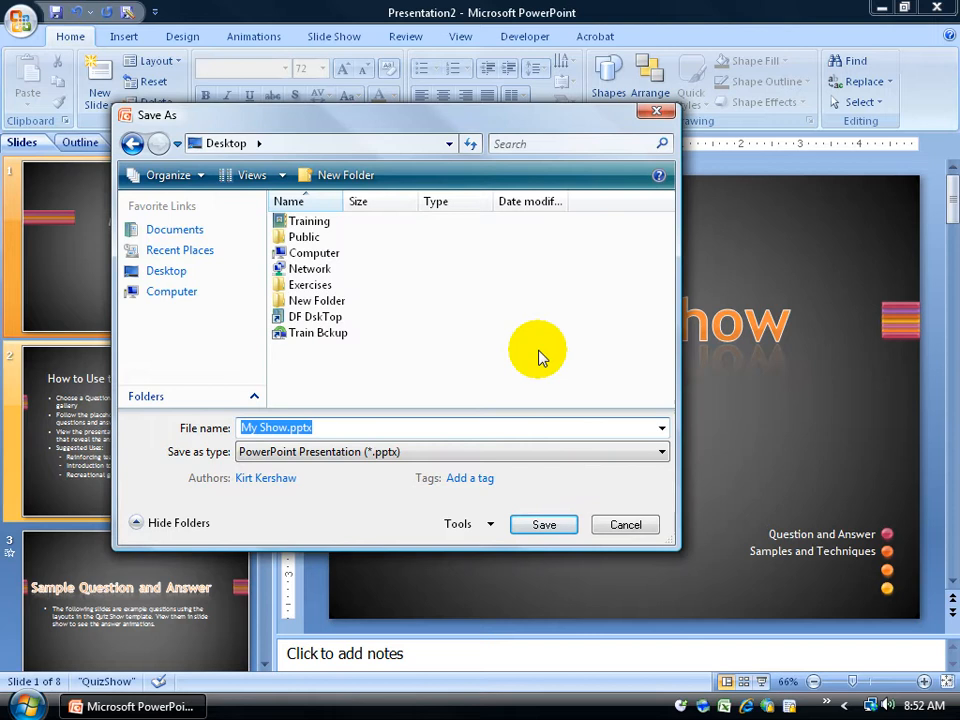
{"action": "mouse_move", "coordinate": [310, 285]}
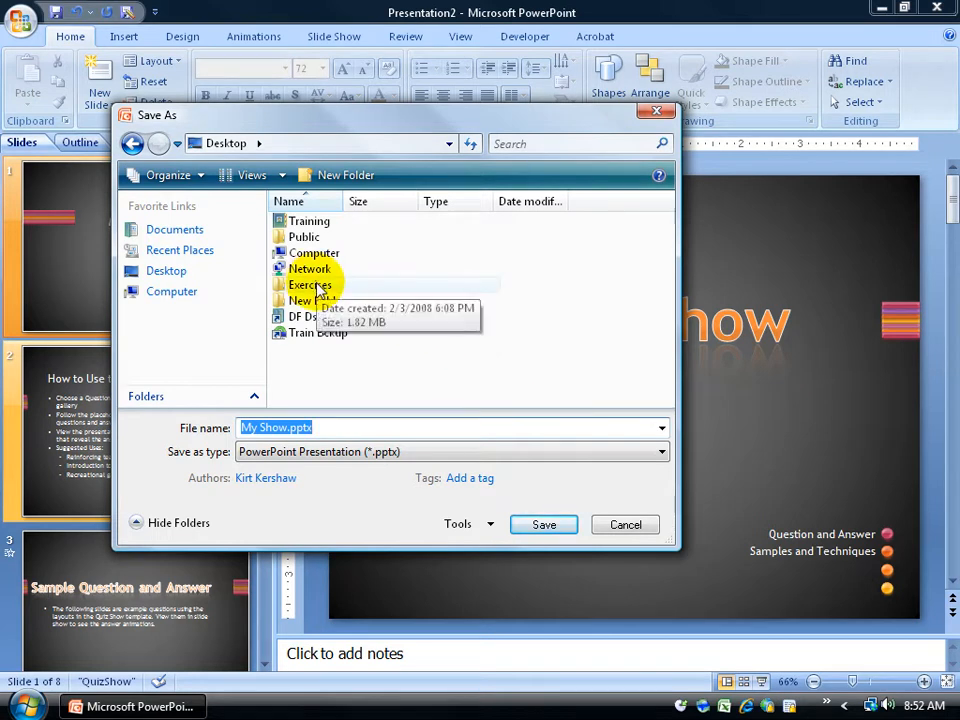
- Save the presentation as 'Kirt Show.pptx' inside the Exercises folder
{"action": "double_click", "coordinate": [309, 285]}
{"action": "type", "text": "Kirt"}
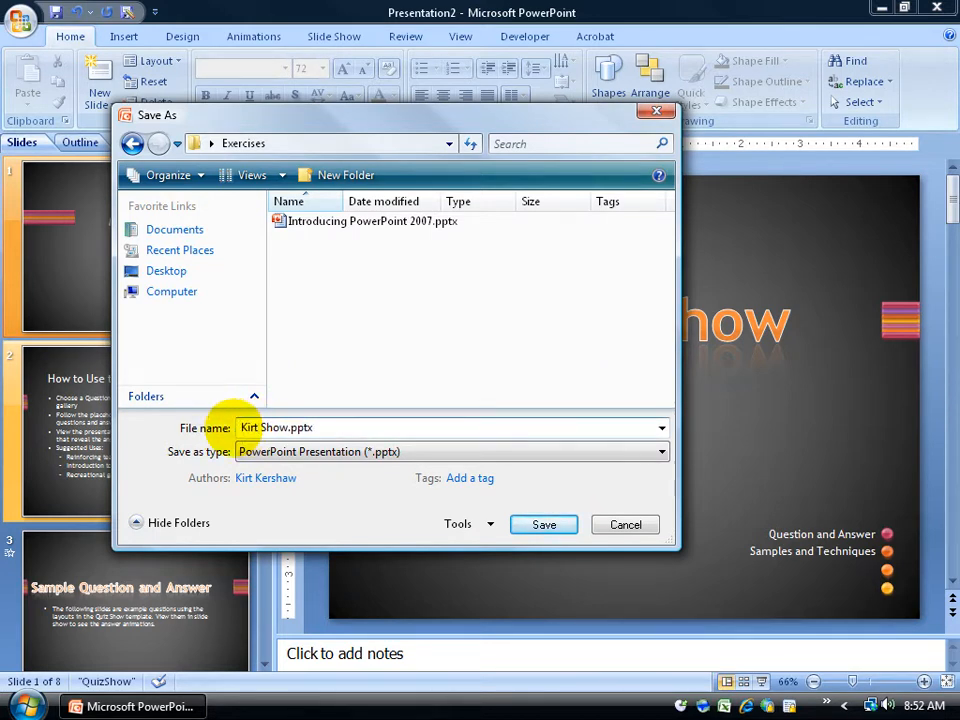
{"action": "left_click", "coordinate": [543, 524]}
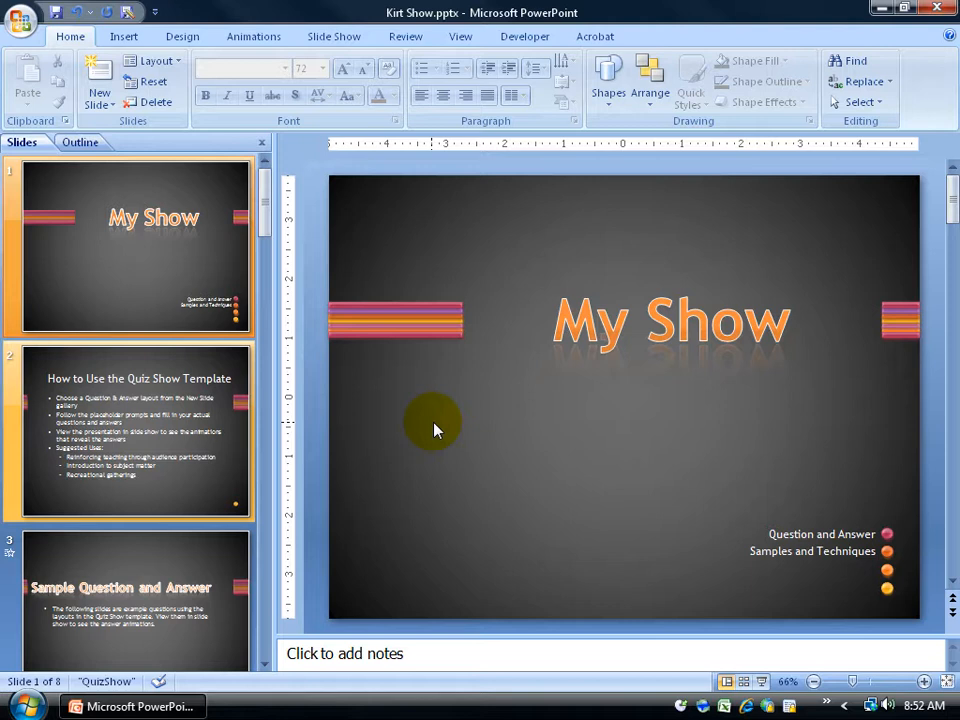
- Replace 'My' with 'Kirt' in the slide 1 title and save
{"action": "left_click", "coordinate": [671, 320]}
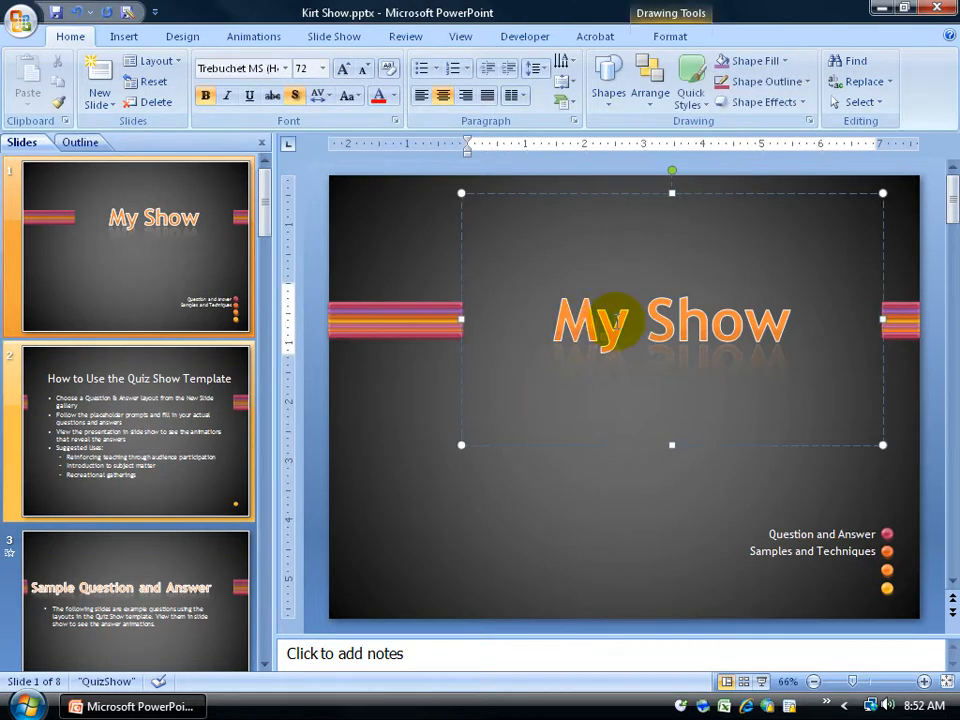
{"action": "double_click", "coordinate": [593, 320]}
{"action": "type", "text": "Kirt"}
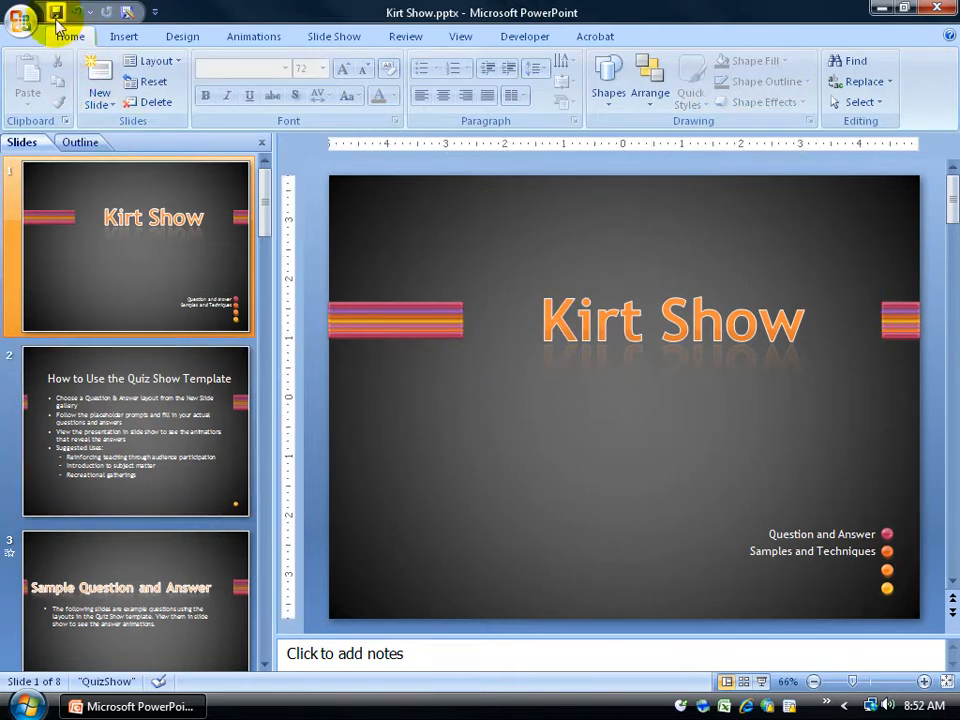
{"action": "mouse_move", "coordinate": [80, 11]}
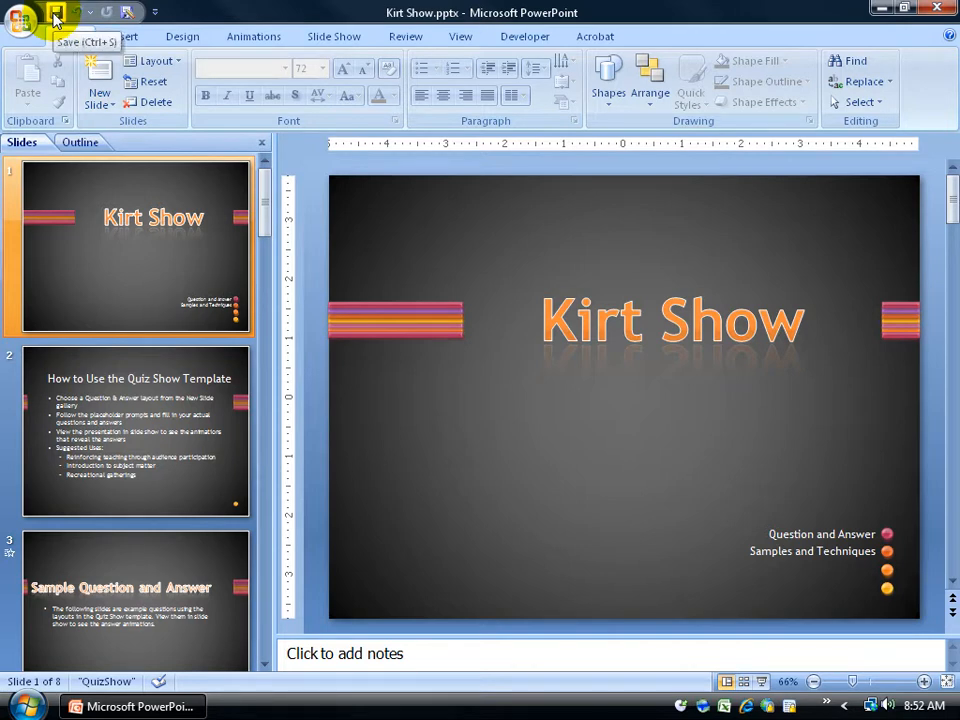
{"action": "left_click", "coordinate": [22, 16]}
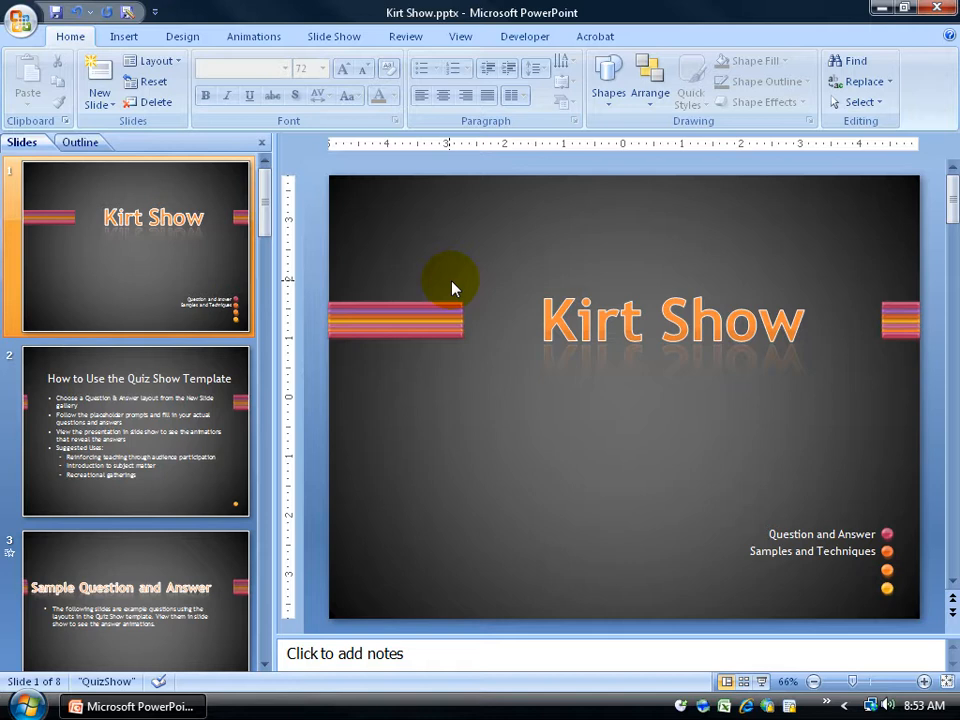
{"action": "mouse_move", "coordinate": [423, 277]}
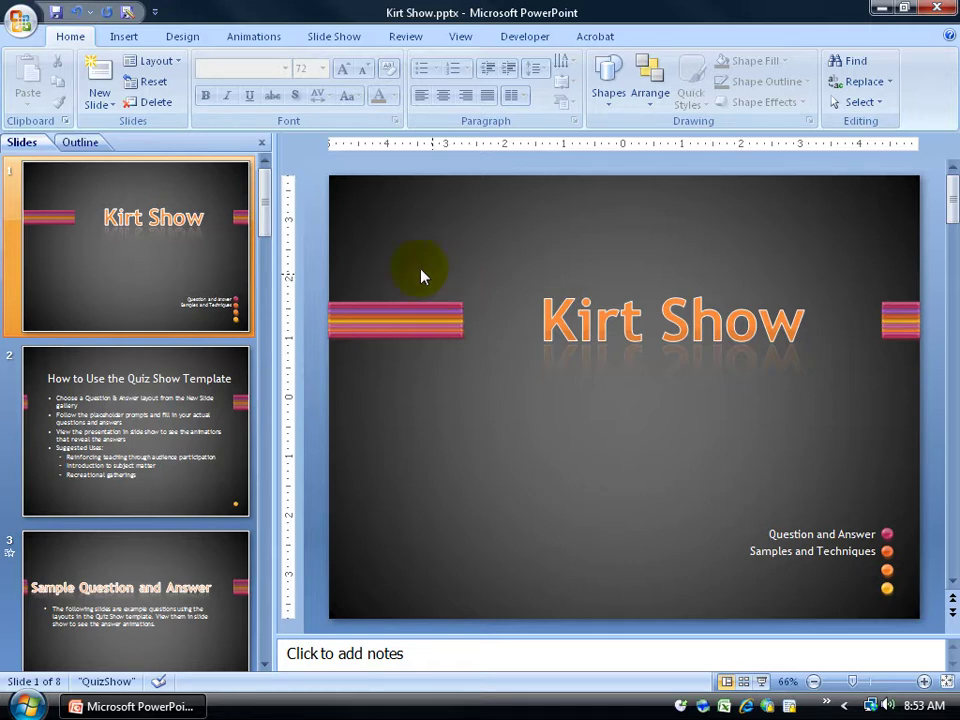
{"action": "mouse_move", "coordinate": [61, 11]}
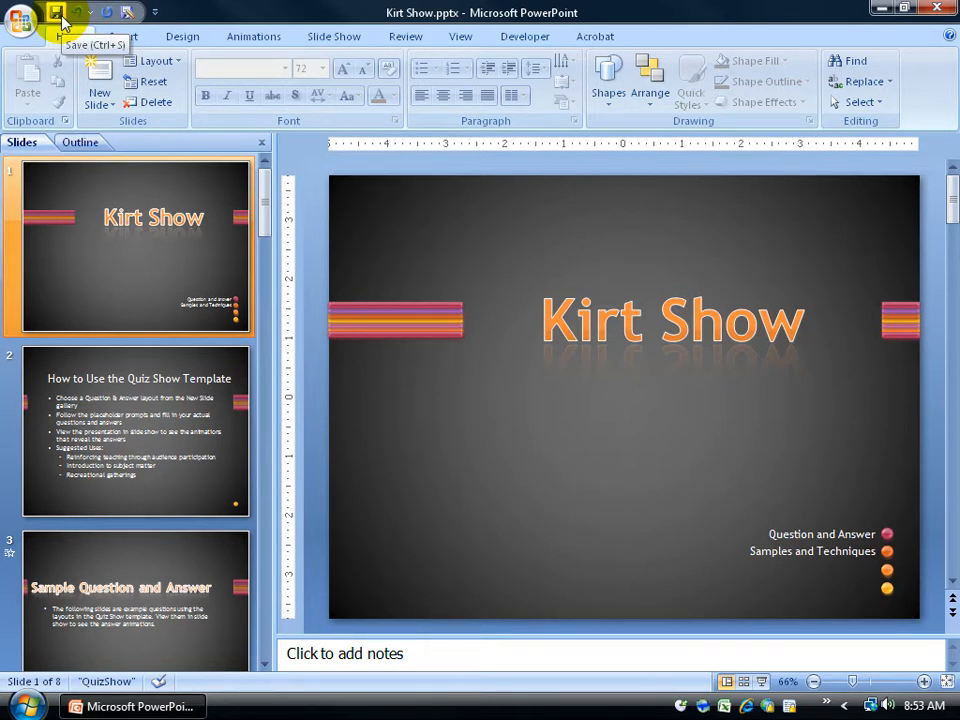
{"action": "mouse_move", "coordinate": [365, 234]}
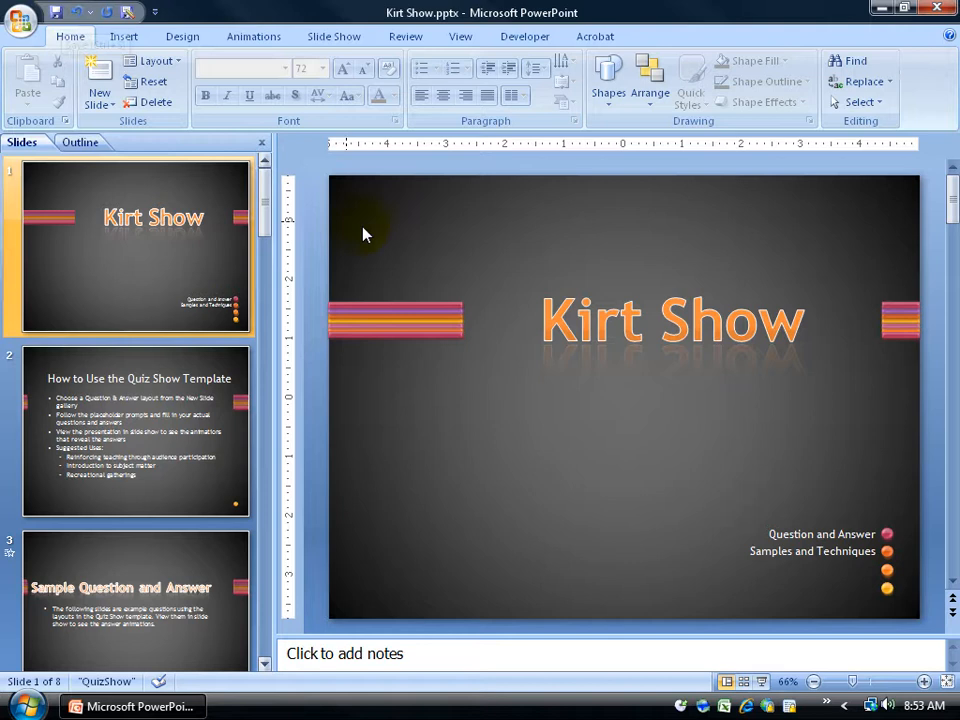
{"action": "mouse_move", "coordinate": [439, 263]}
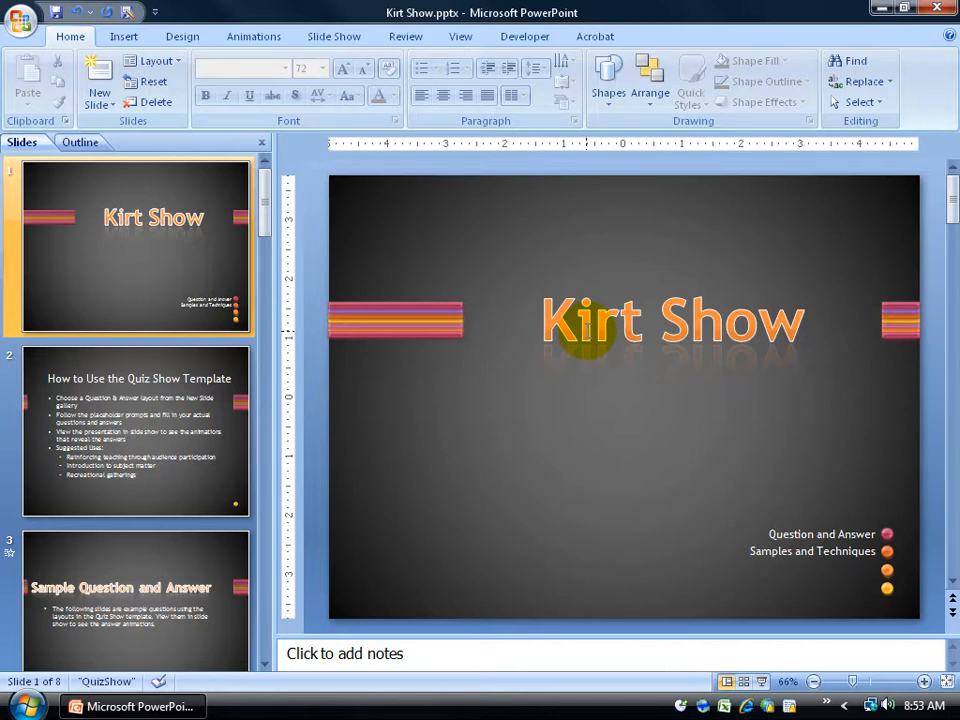
{"action": "left_click", "coordinate": [672, 320]}
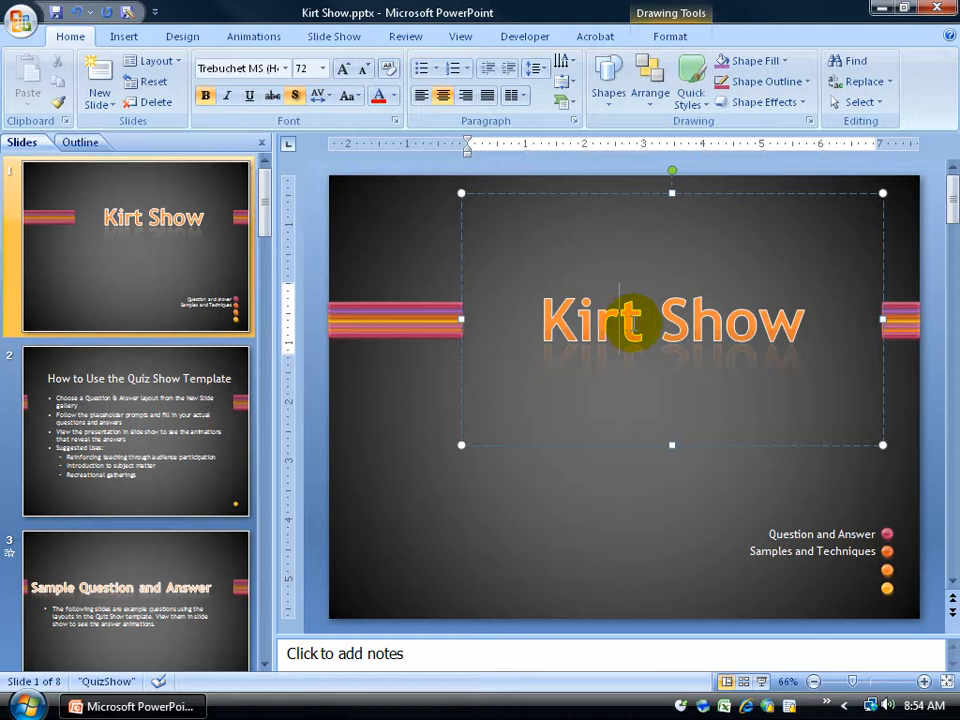
{"action": "double_click", "coordinate": [600, 320]}
{"action": "type", "text": "Bob"}
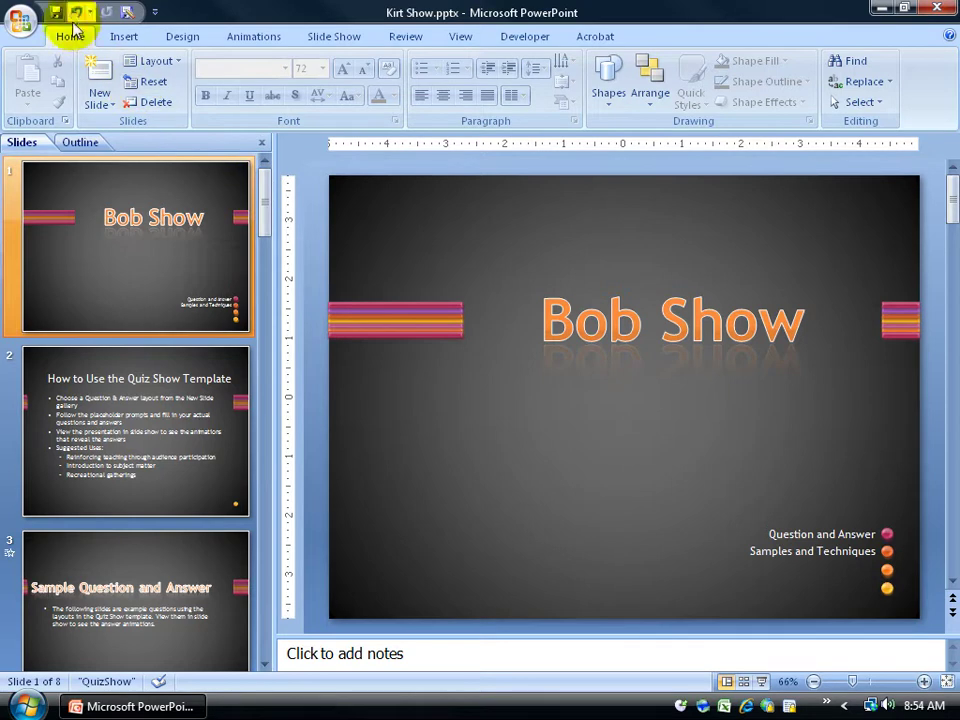
{"action": "mouse_move", "coordinate": [387, 22]}
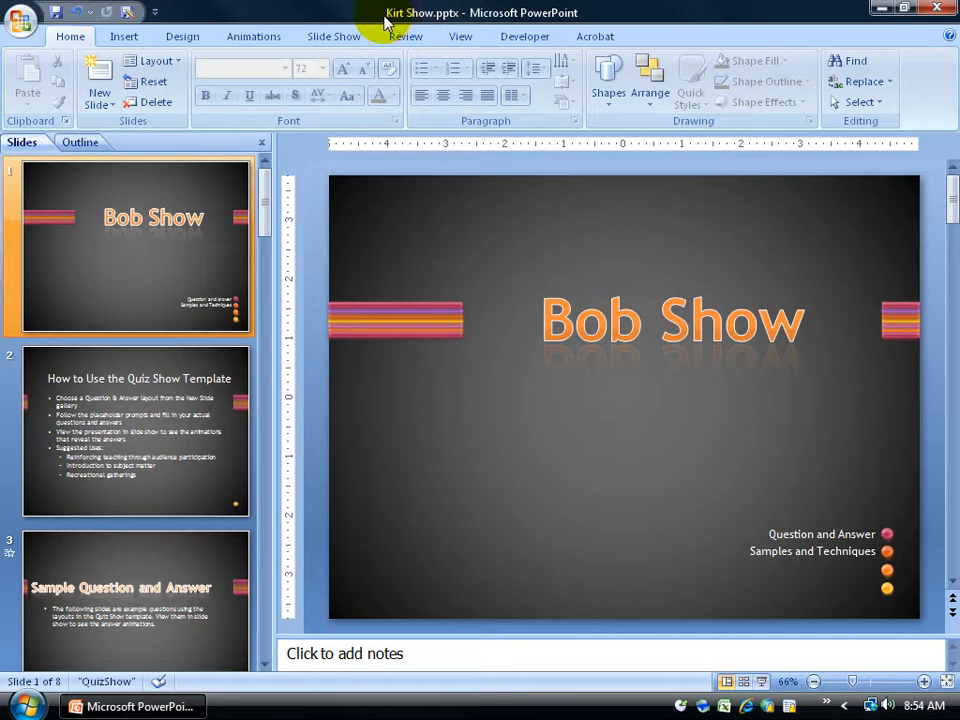
{"action": "mouse_move", "coordinate": [390, 25]}
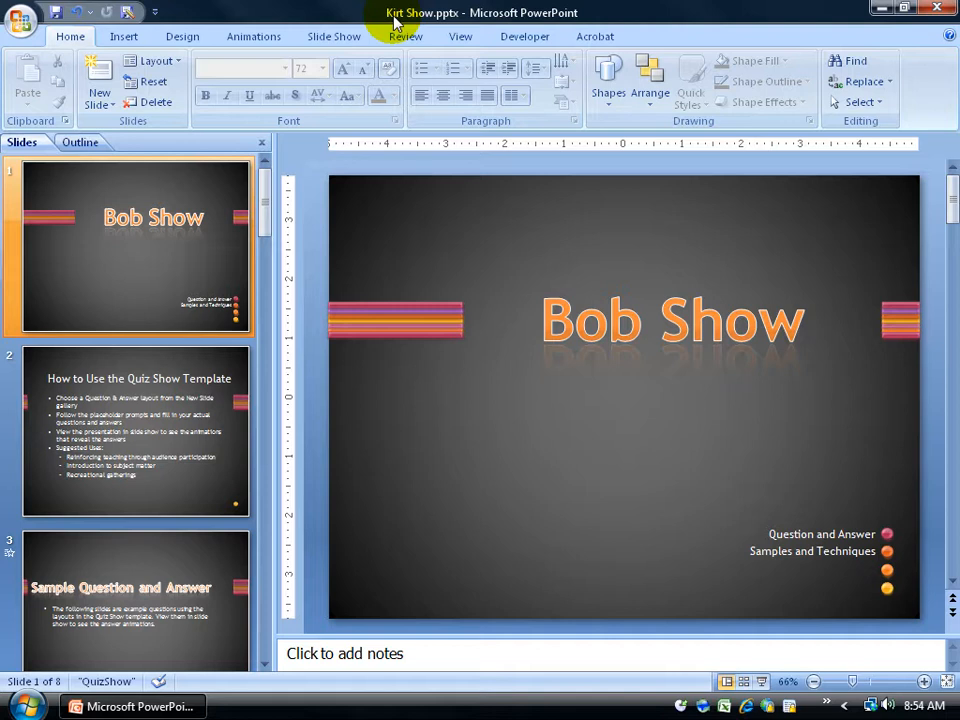
{"action": "mouse_move", "coordinate": [58, 14]}
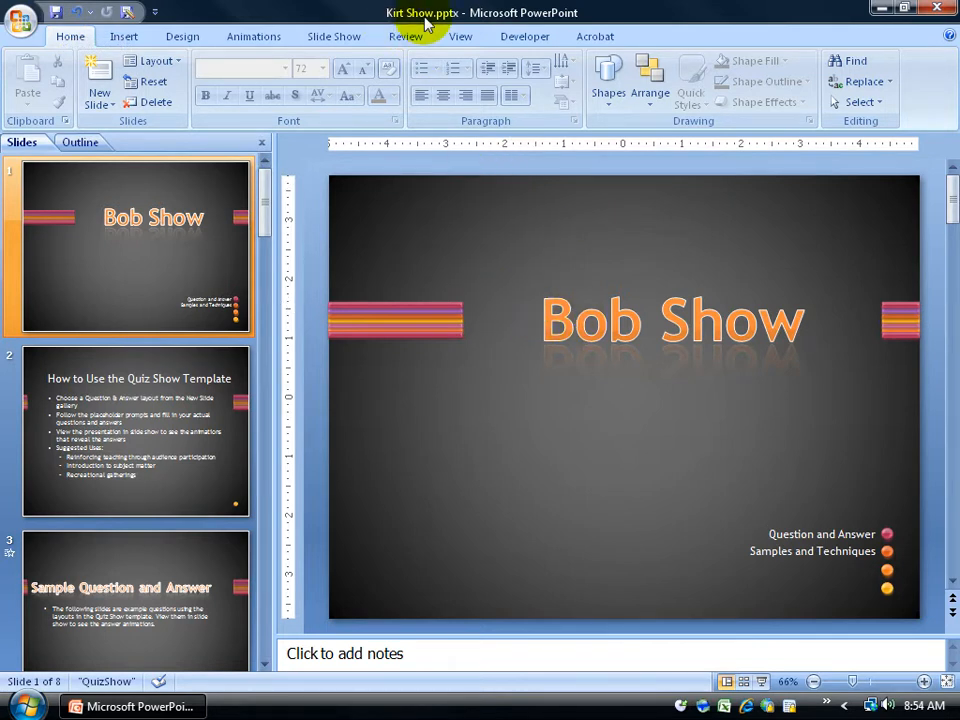
{"action": "mouse_move", "coordinate": [538, 290]}
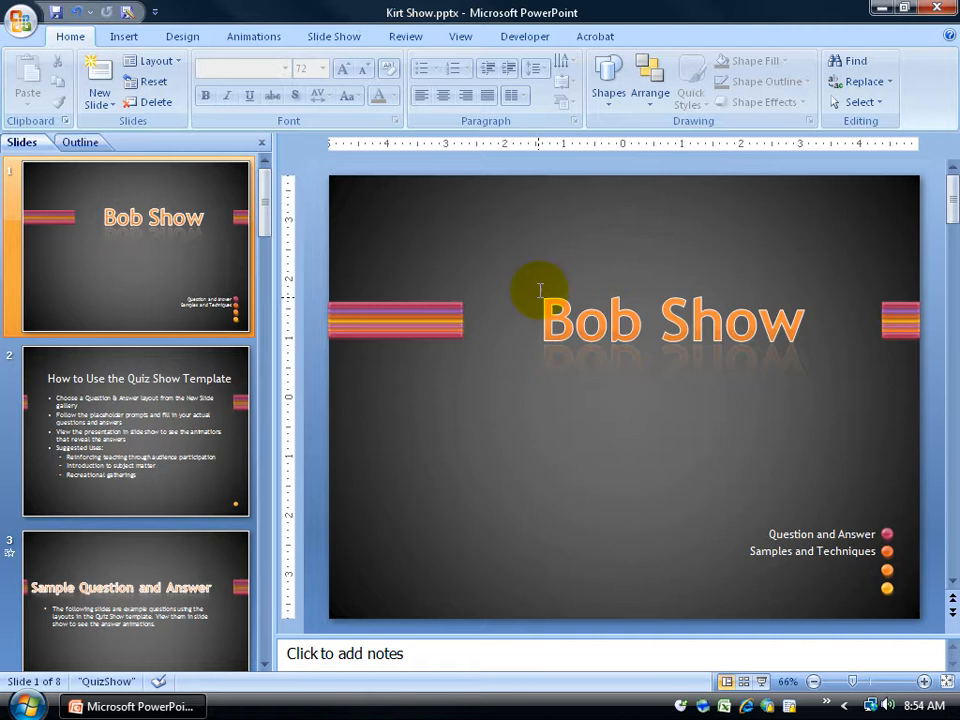
{"action": "mouse_move", "coordinate": [193, 557]}
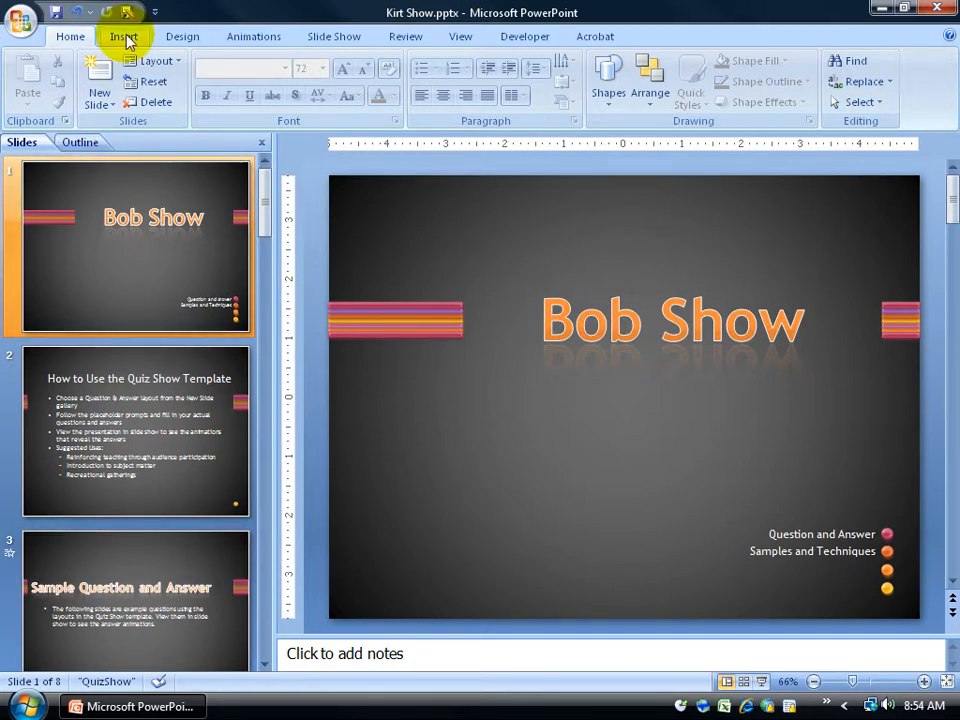
{"action": "mouse_move", "coordinate": [124, 14]}
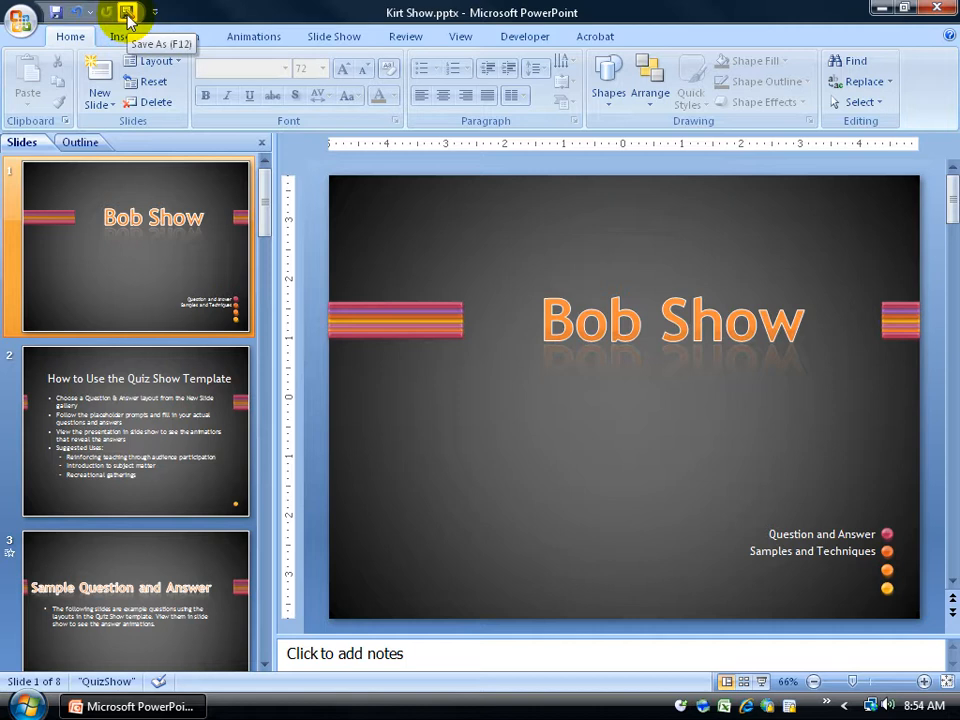
{"action": "left_click", "coordinate": [18, 18]}
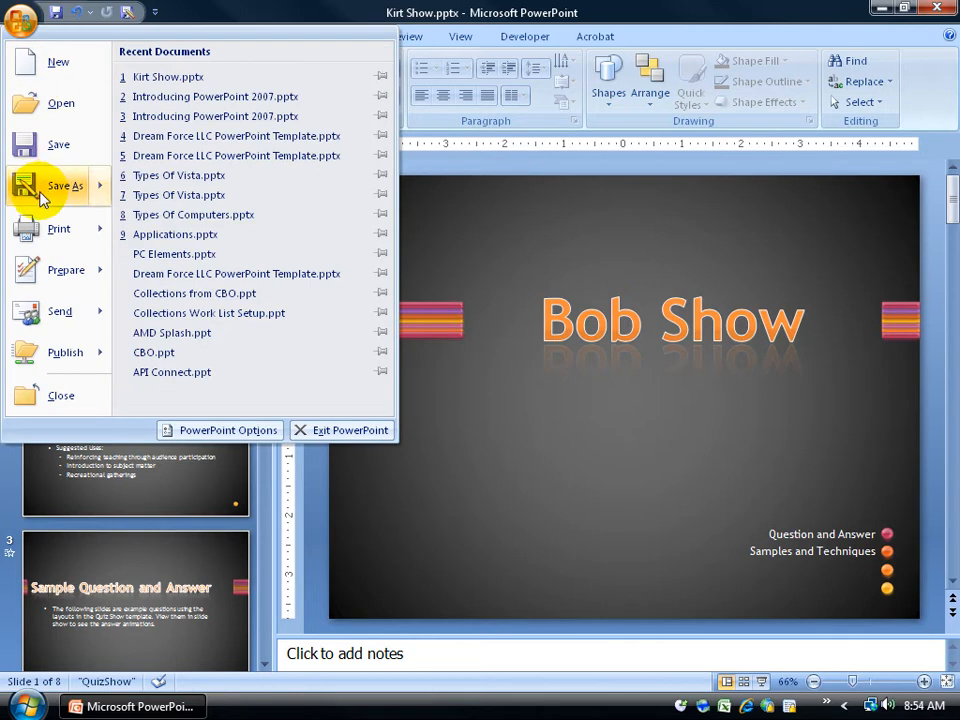
- Open the Save As dialog to save a copy of Kirt Show.pptx
{"action": "left_click", "coordinate": [65, 186]}
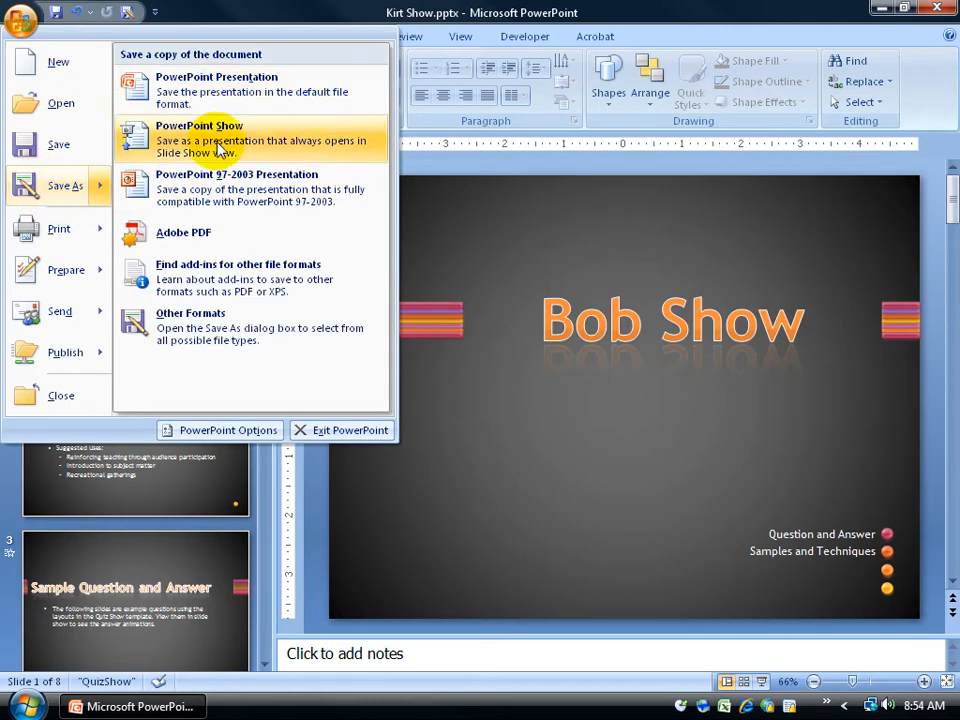
{"action": "mouse_move", "coordinate": [50, 186]}
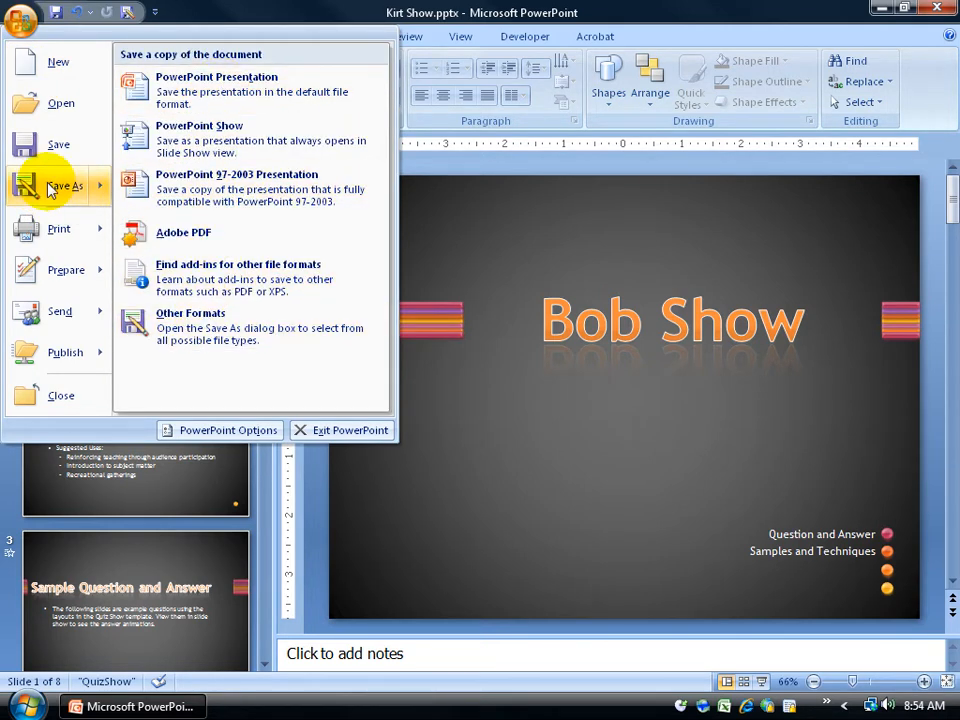
{"action": "left_click", "coordinate": [64, 186]}
{"action": "type", "text": "Bob Show.pptx"}
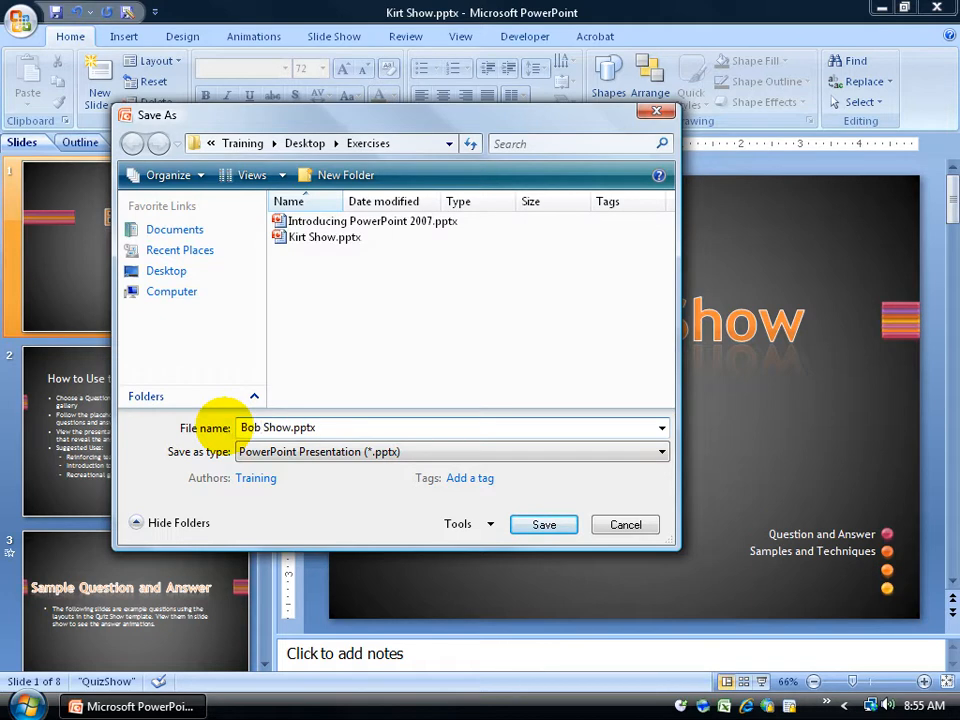
{"action": "mouse_move", "coordinate": [323, 237]}
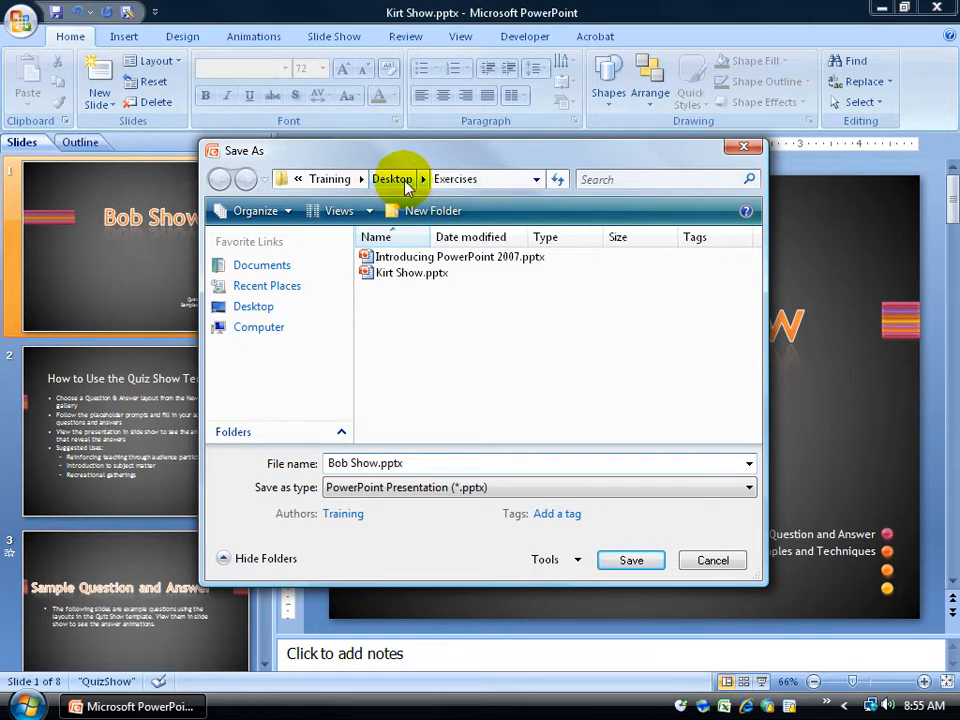
- Save the copy as 'Bob Show.pptx' in Desktop's Exercises folder
{"action": "left_click", "coordinate": [392, 179]}
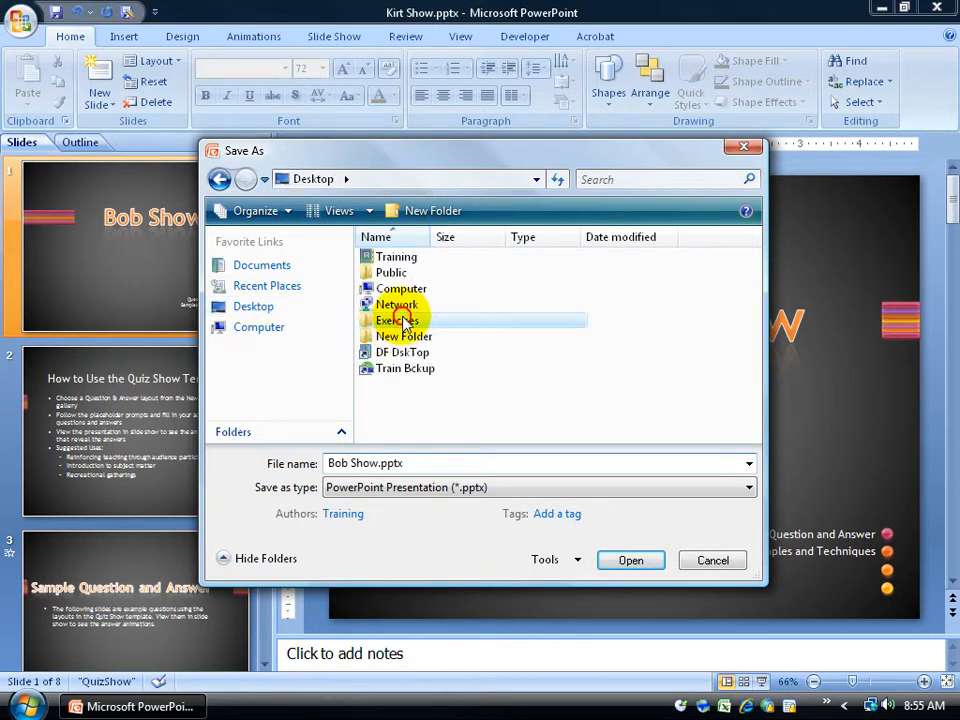
{"action": "double_click", "coordinate": [396, 320]}
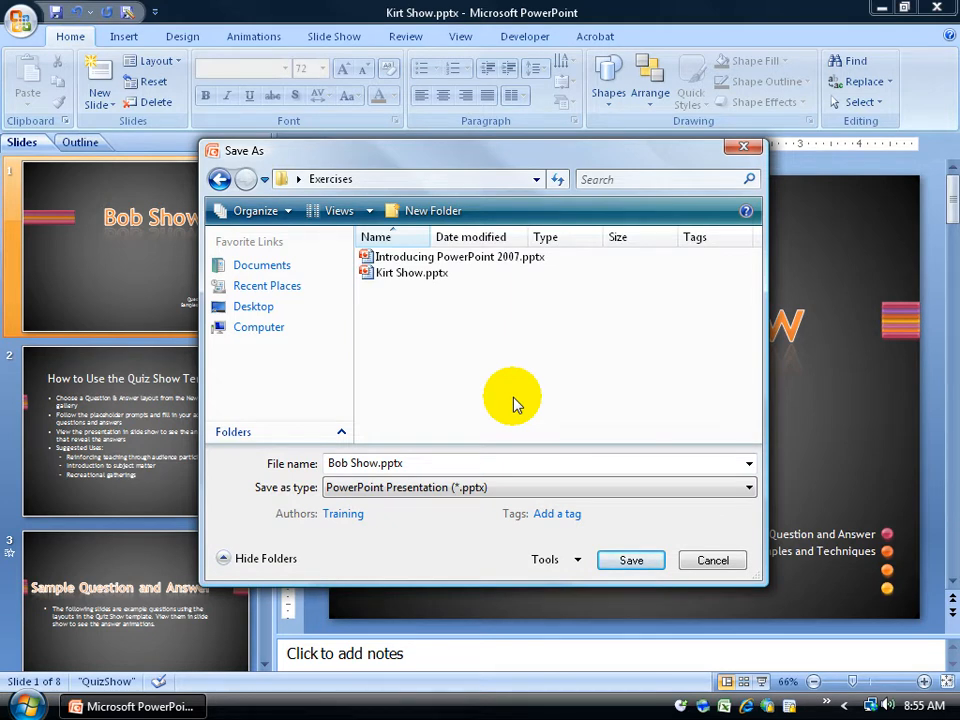
{"action": "mouse_move", "coordinate": [587, 542]}
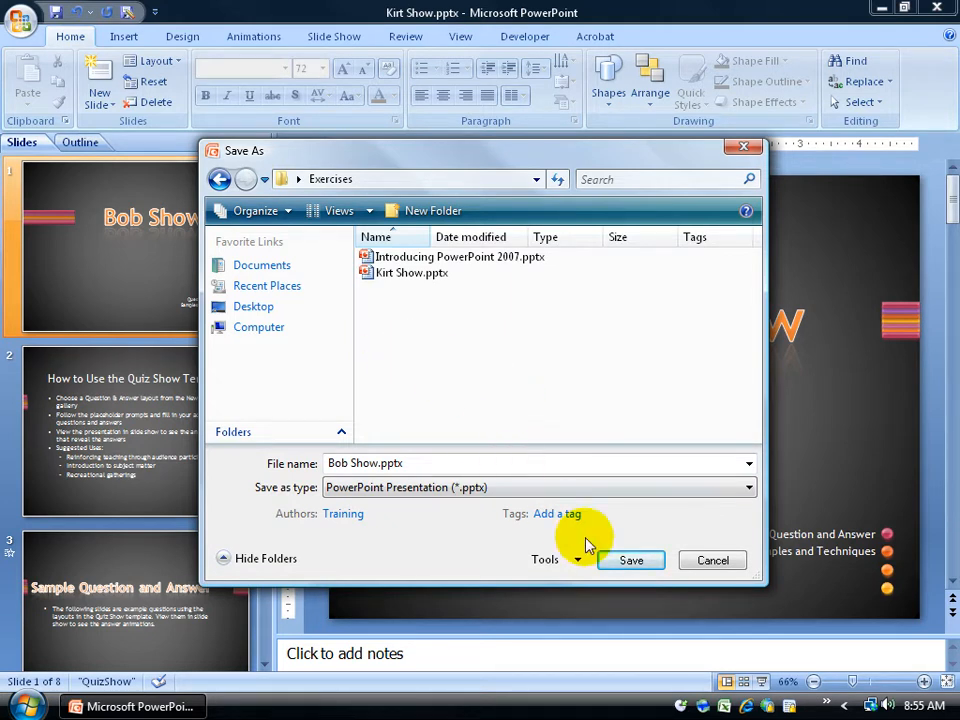
{"action": "left_click", "coordinate": [630, 560]}
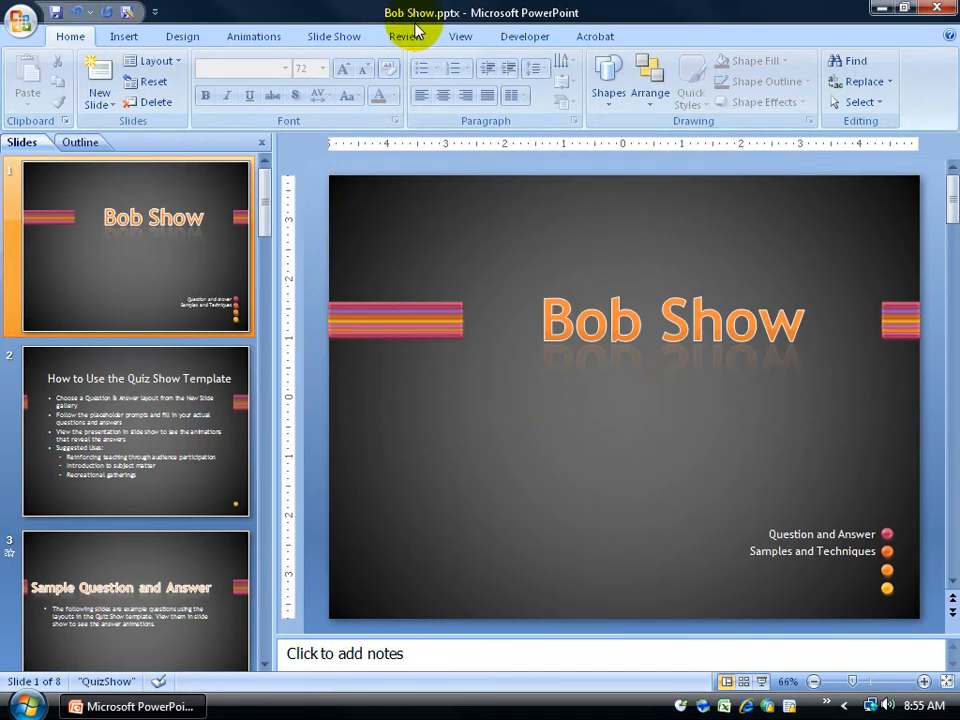
{"action": "mouse_move", "coordinate": [910, 40]}
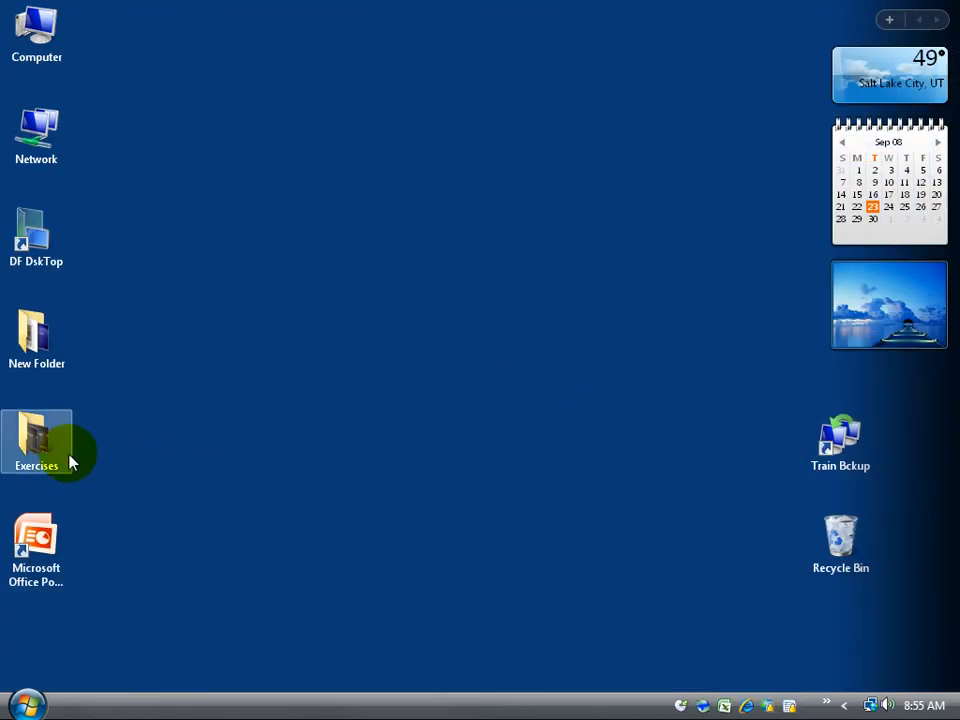
- Open the Exercises folder on the desktop and launch Bob Show.pptx
{"action": "double_click", "coordinate": [36, 440]}
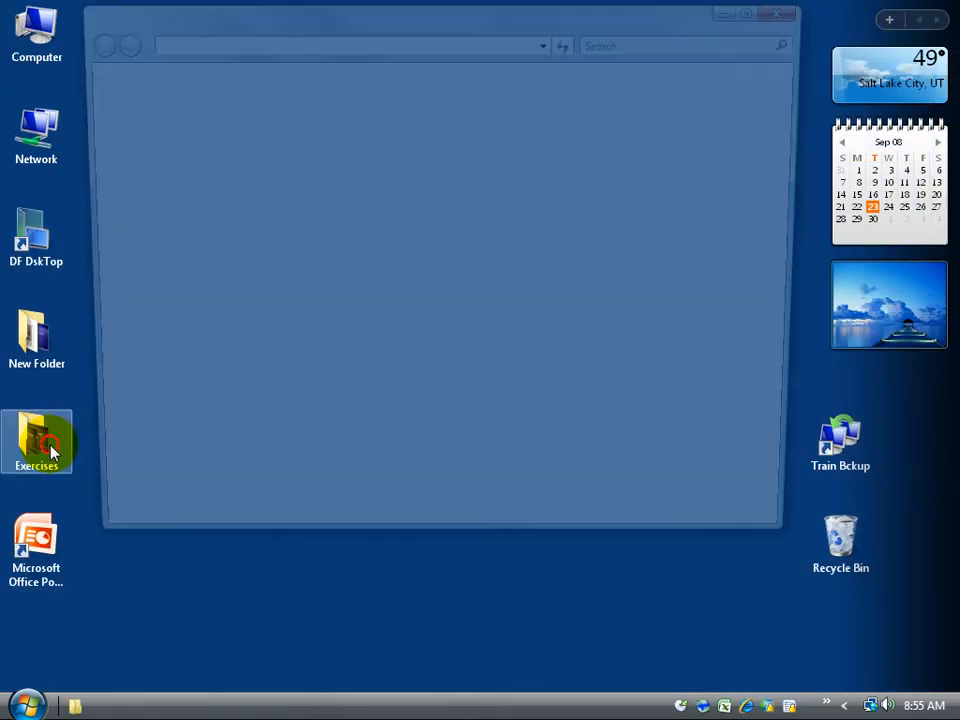
{"action": "double_click", "coordinate": [35, 437]}
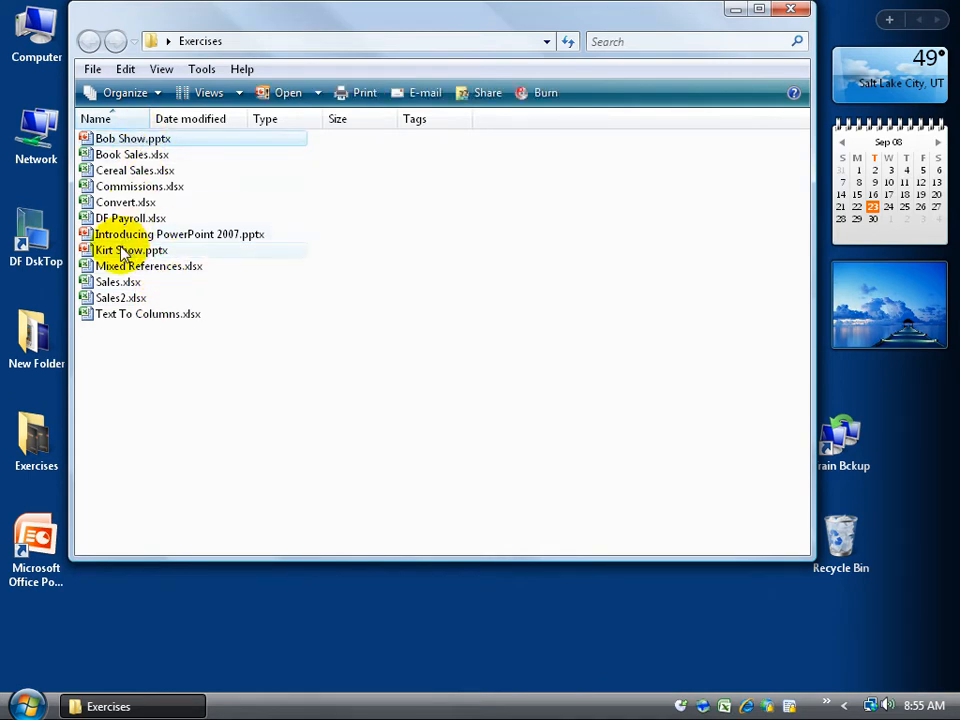
{"action": "double_click", "coordinate": [105, 135]}
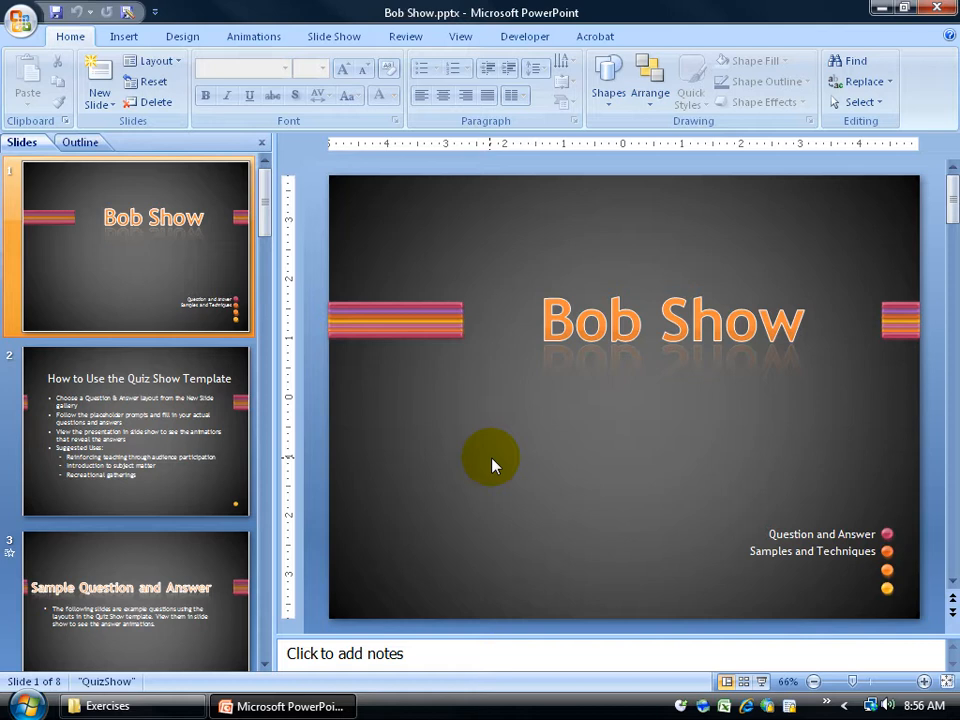
{"action": "mouse_move", "coordinate": [400, 22]}
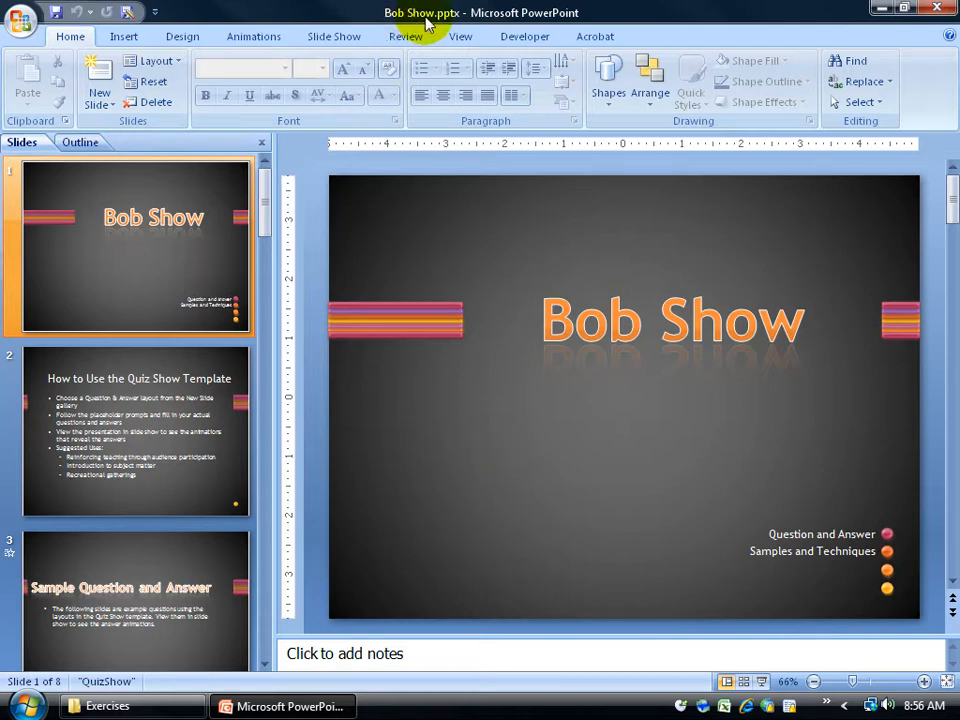
{"action": "mouse_move", "coordinate": [434, 28]}
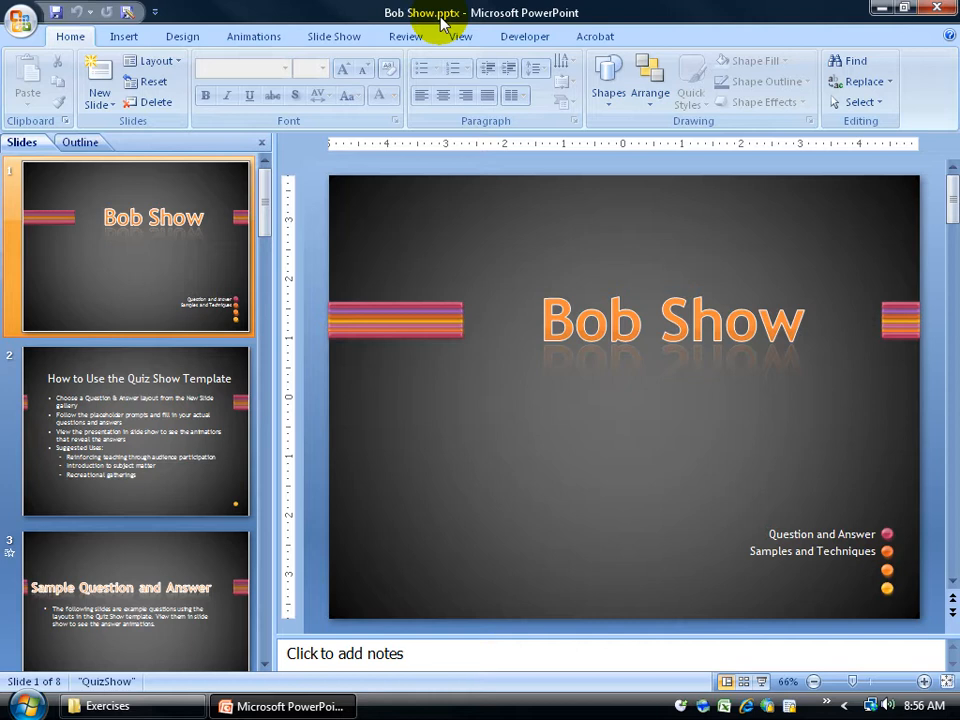
- Open the Office menu showing Bob Show.pptx and Kirt Show.pptx in Recent Documents
{"action": "left_click", "coordinate": [22, 17]}
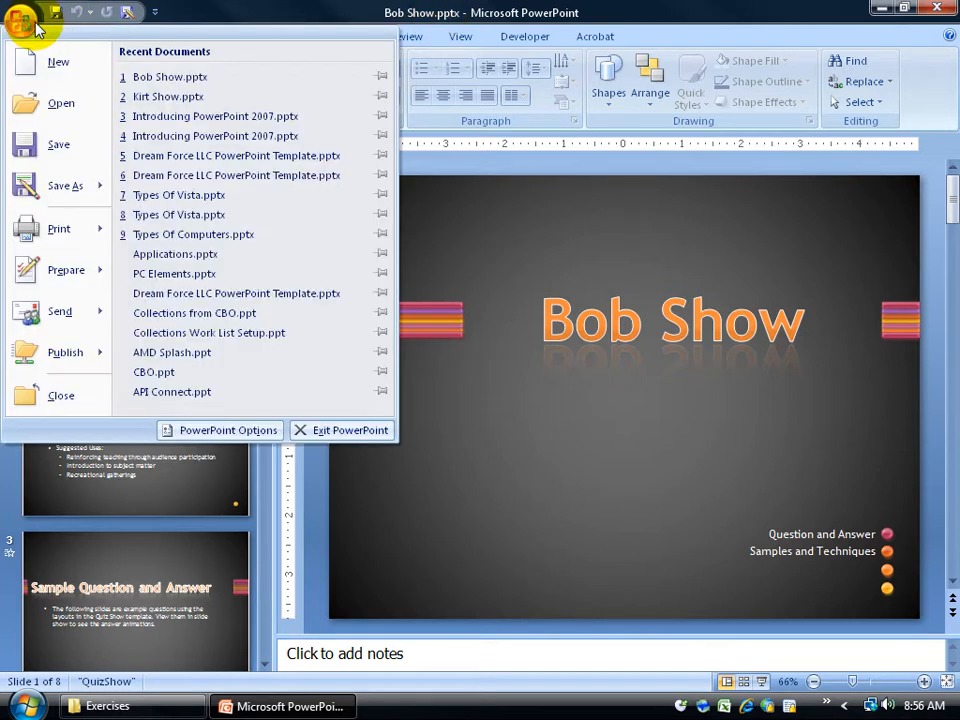
- View the Exercises folder contents in Save As, then cancel without saving
{"action": "left_click", "coordinate": [64, 186]}
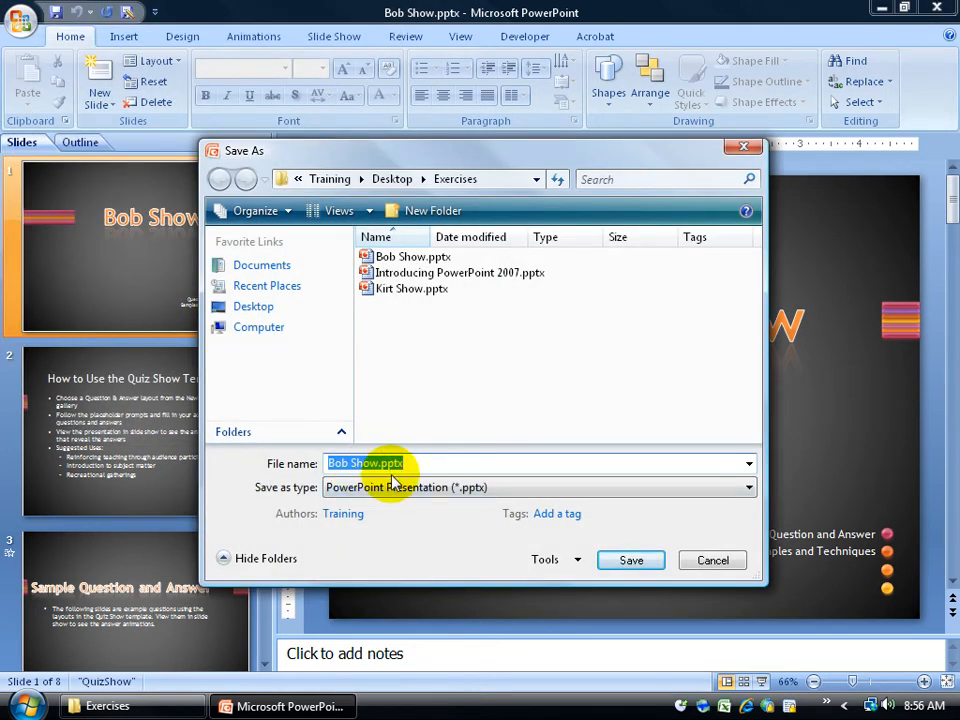
{"action": "mouse_move", "coordinate": [253, 306]}
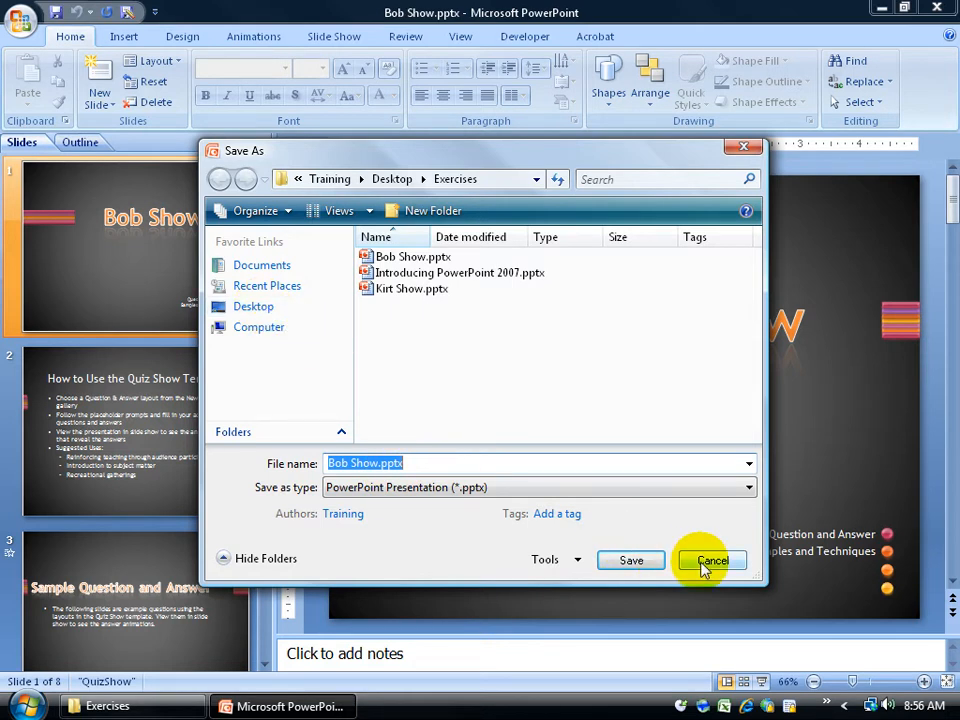
{"action": "left_click", "coordinate": [711, 560]}
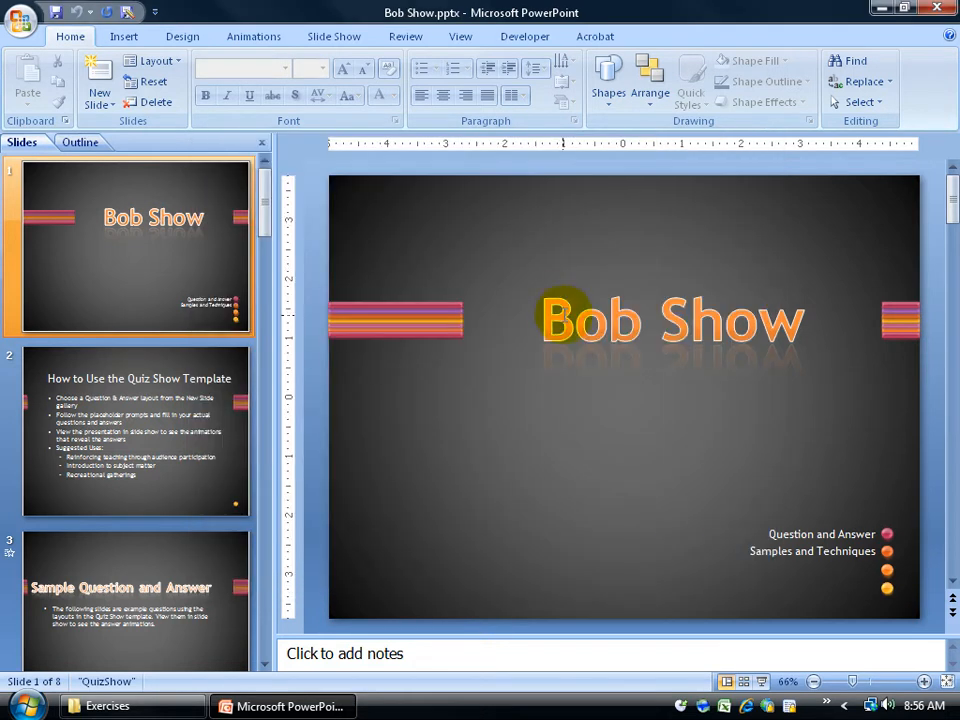
{"action": "mouse_move", "coordinate": [763, 340]}
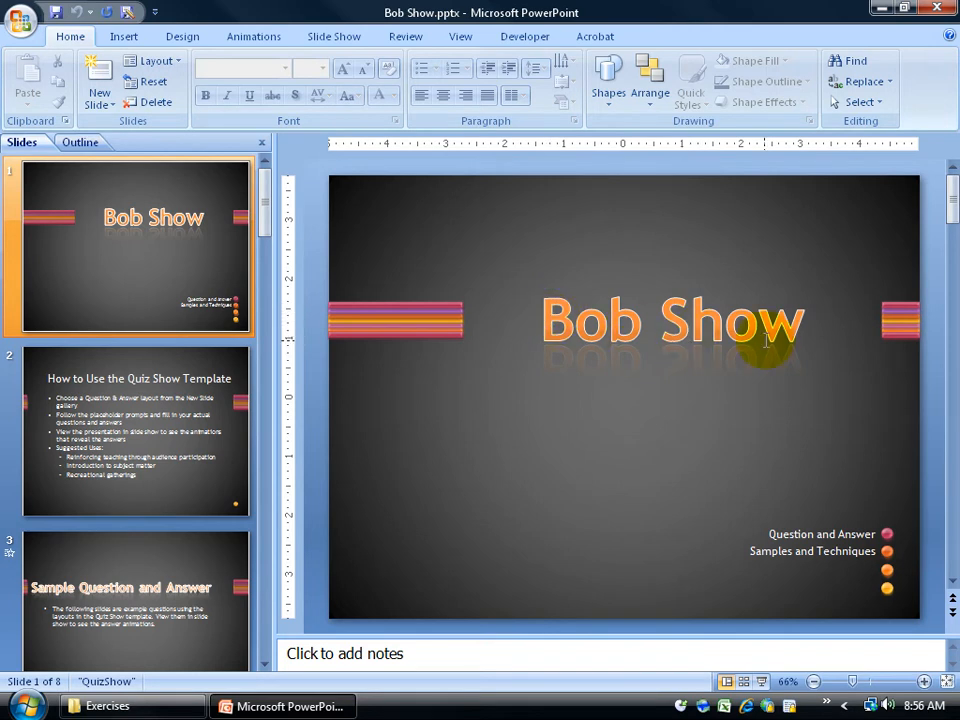